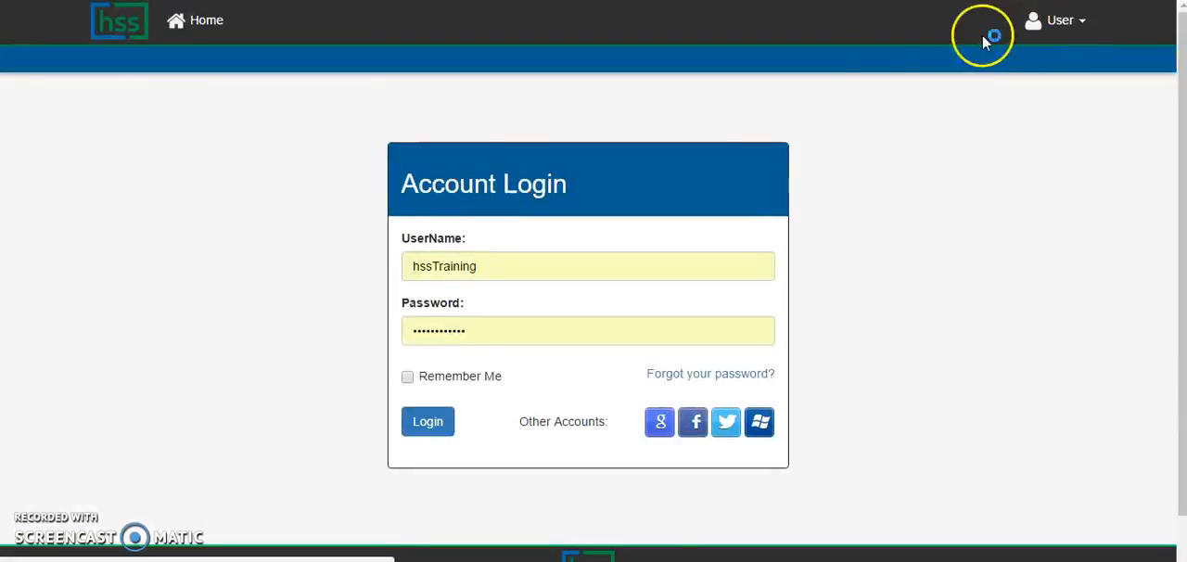
{"action": "mouse_move", "coordinate": [455, 375]}
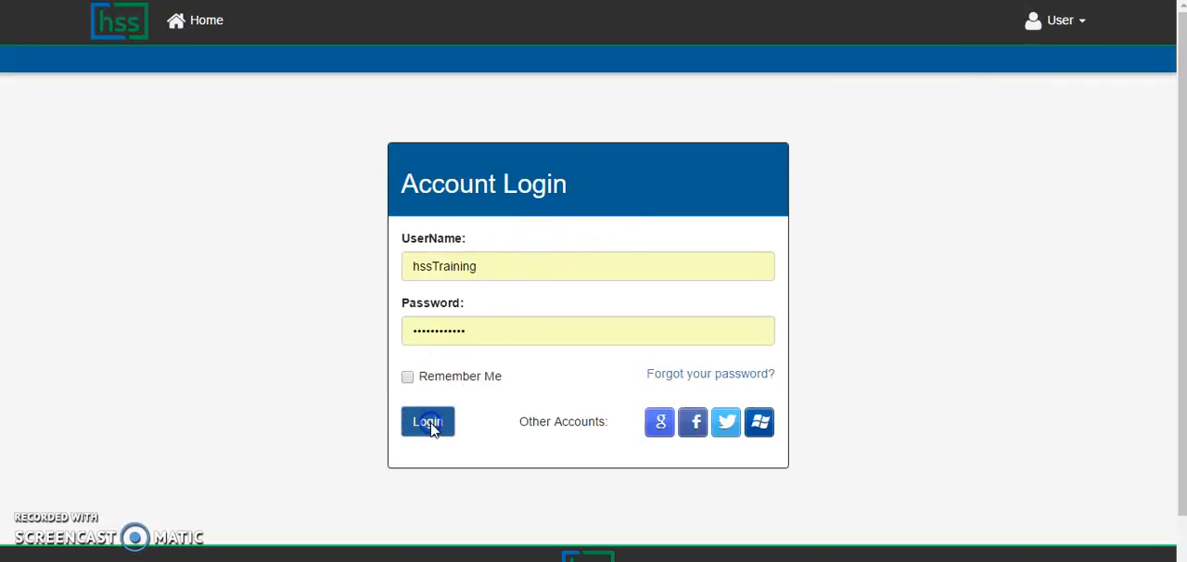
Step: Log in to the training account, reaching the Demo Farm Dashboard Home
{"action": "left_click", "coordinate": [427, 423]}
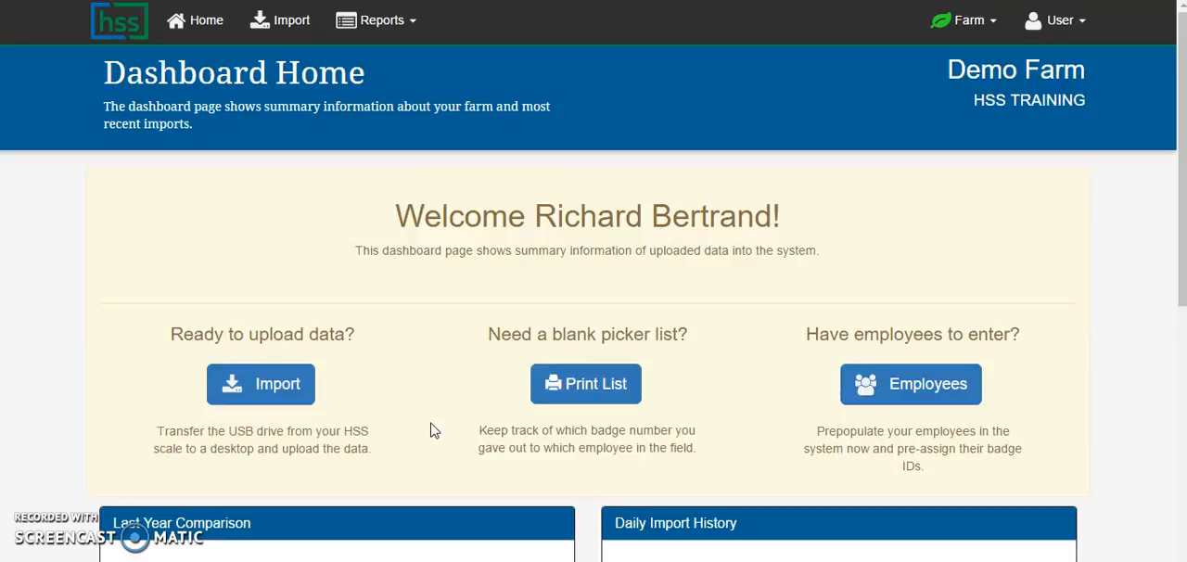
{"action": "mouse_move", "coordinate": [282, 21]}
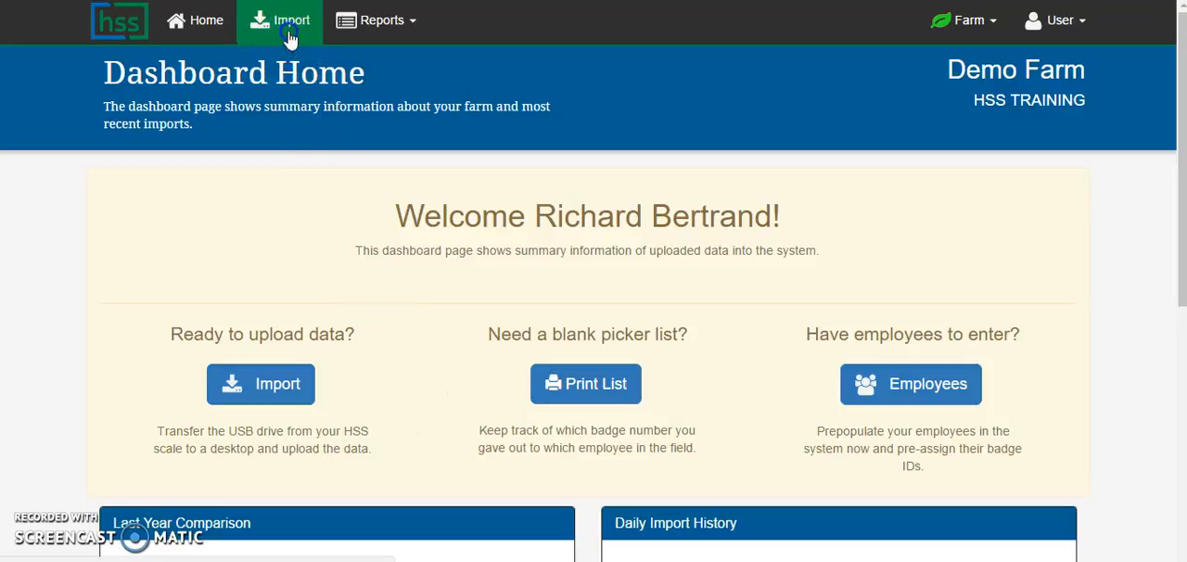
Step: Go to the Scale Data Import page via the top navigation's Import entry
{"action": "left_click", "coordinate": [279, 20]}
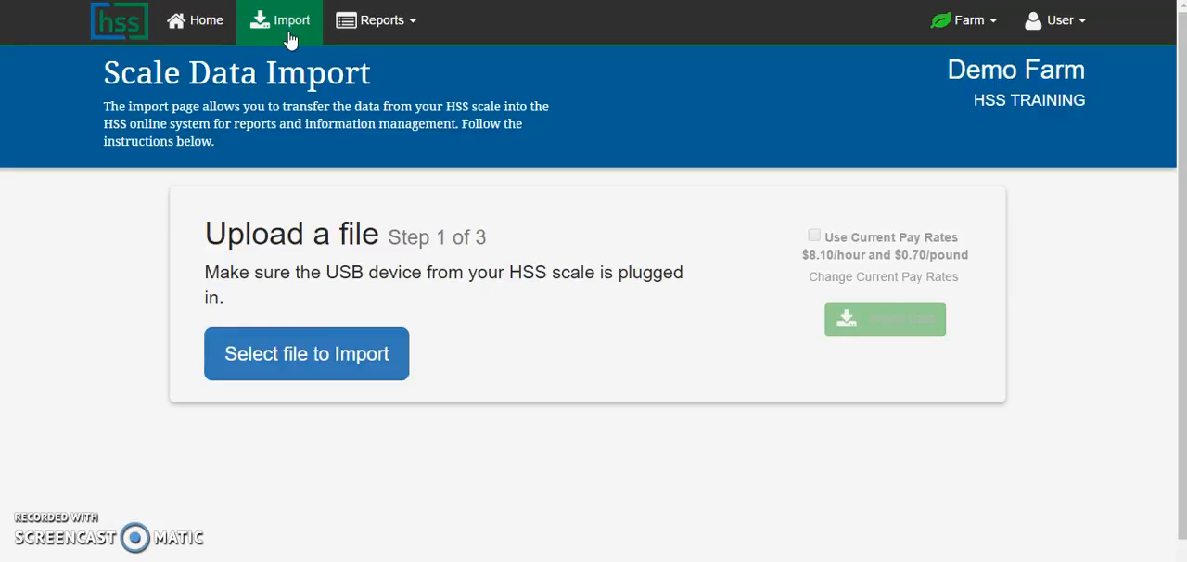
{"action": "mouse_move", "coordinate": [783, 110]}
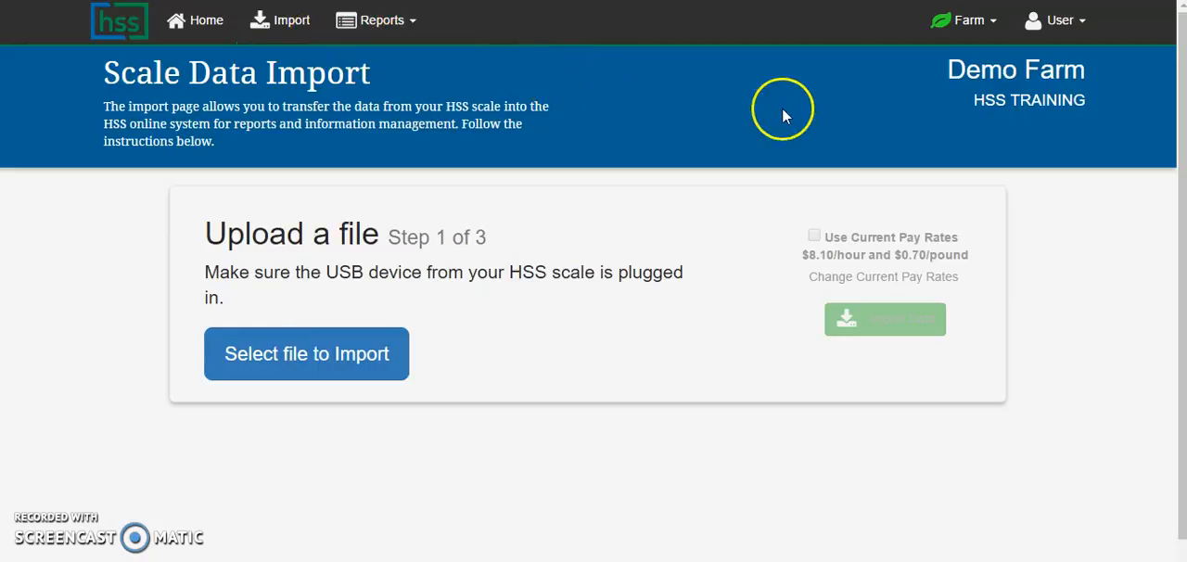
{"action": "mouse_move", "coordinate": [965, 78]}
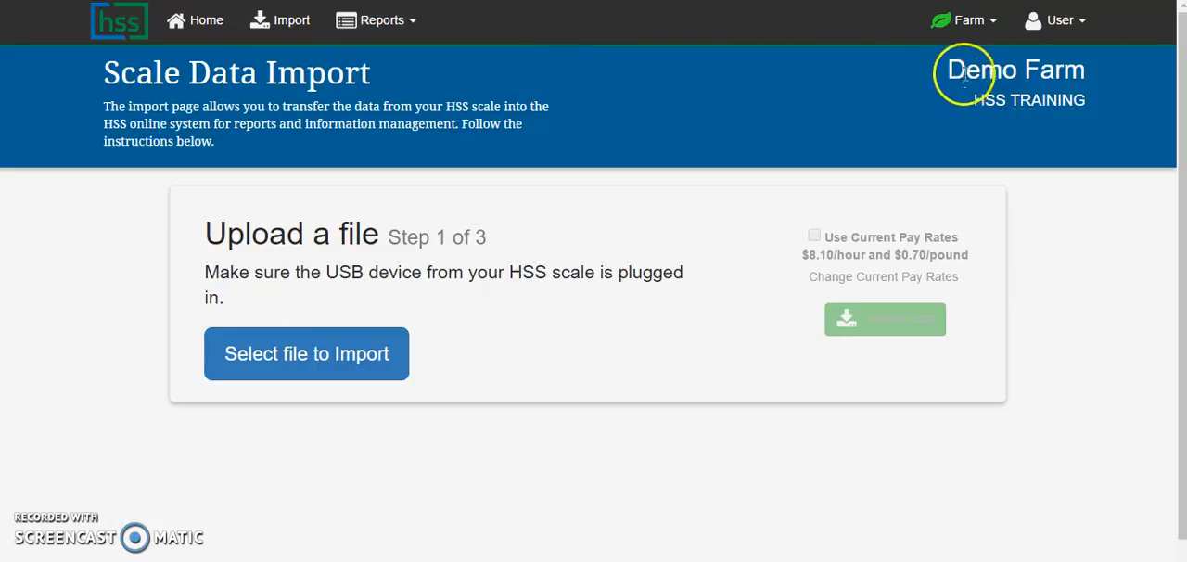
{"action": "mouse_move", "coordinate": [968, 21]}
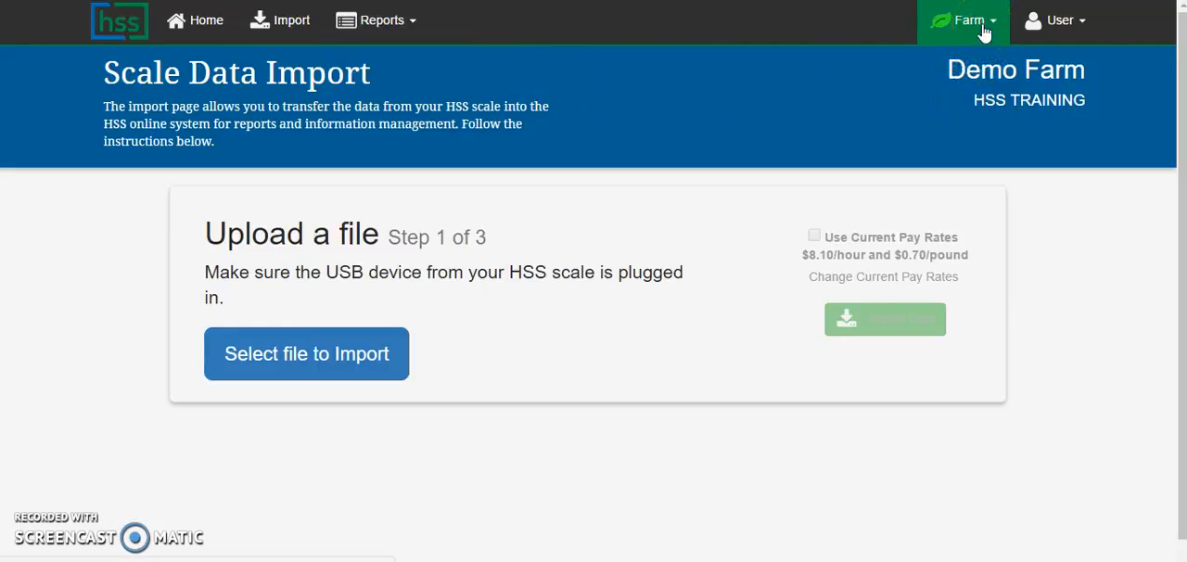
Step: Show the Farm menu with Settings, Employees, Change Pay Rates, Fields and Varieties
{"action": "left_click", "coordinate": [963, 20]}
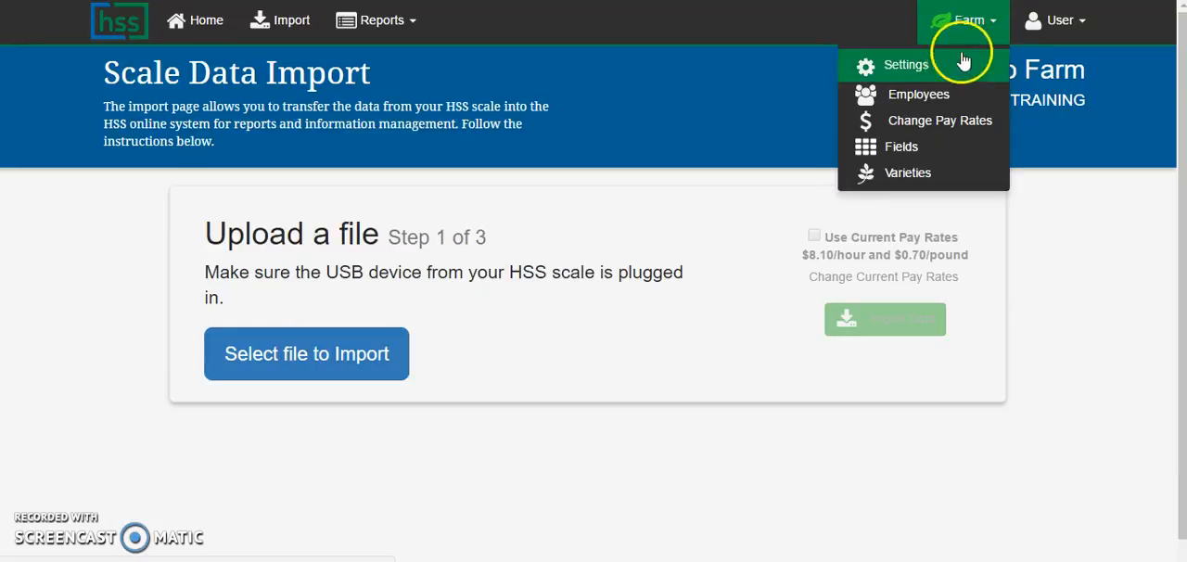
{"action": "mouse_move", "coordinate": [939, 120]}
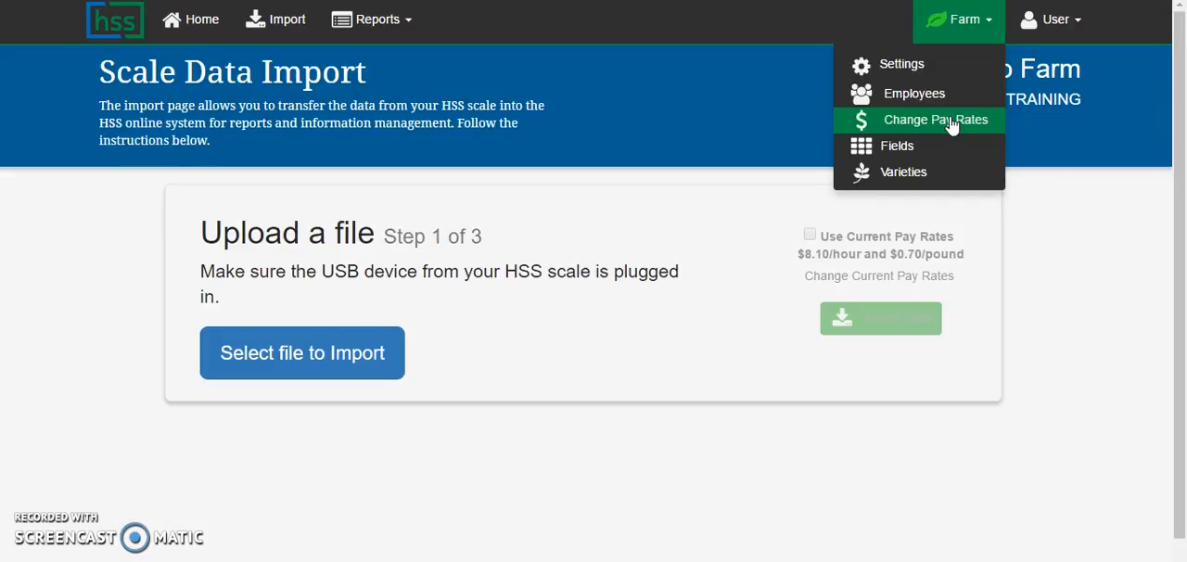
{"action": "mouse_move", "coordinate": [405, 306]}
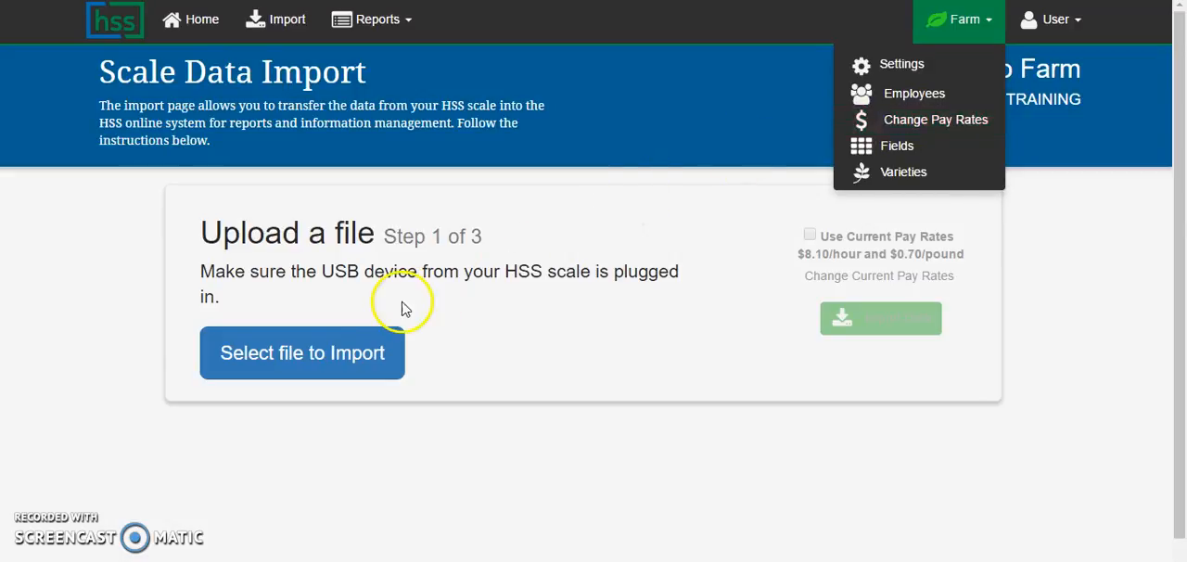
Step: Browse the SCALEDATA (E:) drive into HSS_DATA_ScaleID_1_HssDemoFarm and CalendarWeek_09 for a file to import
{"action": "left_click", "coordinate": [301, 352]}
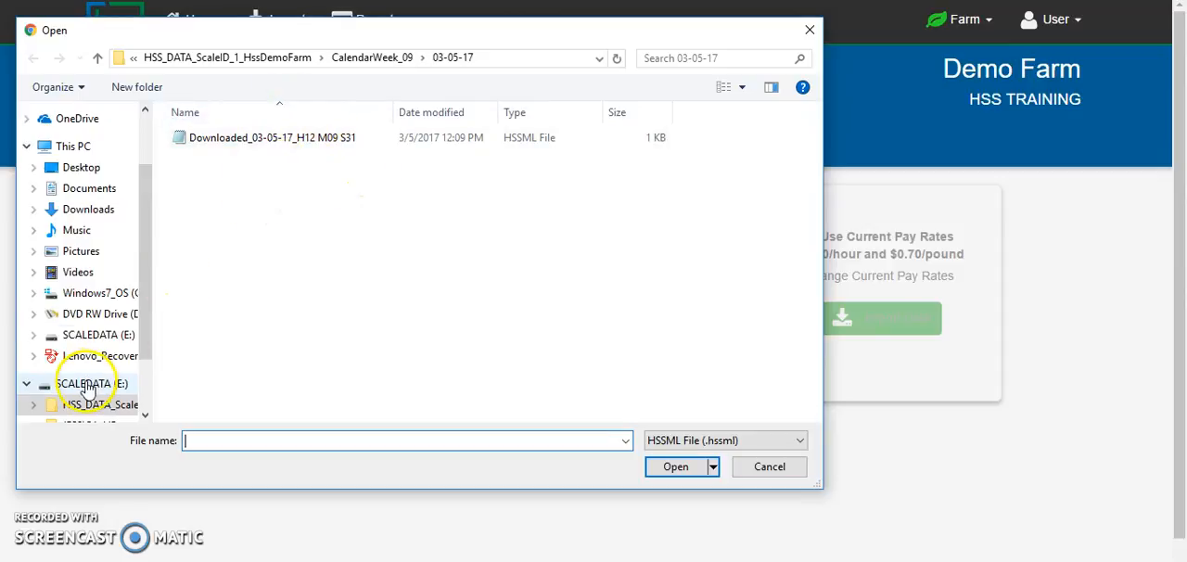
{"action": "left_click", "coordinate": [91, 382]}
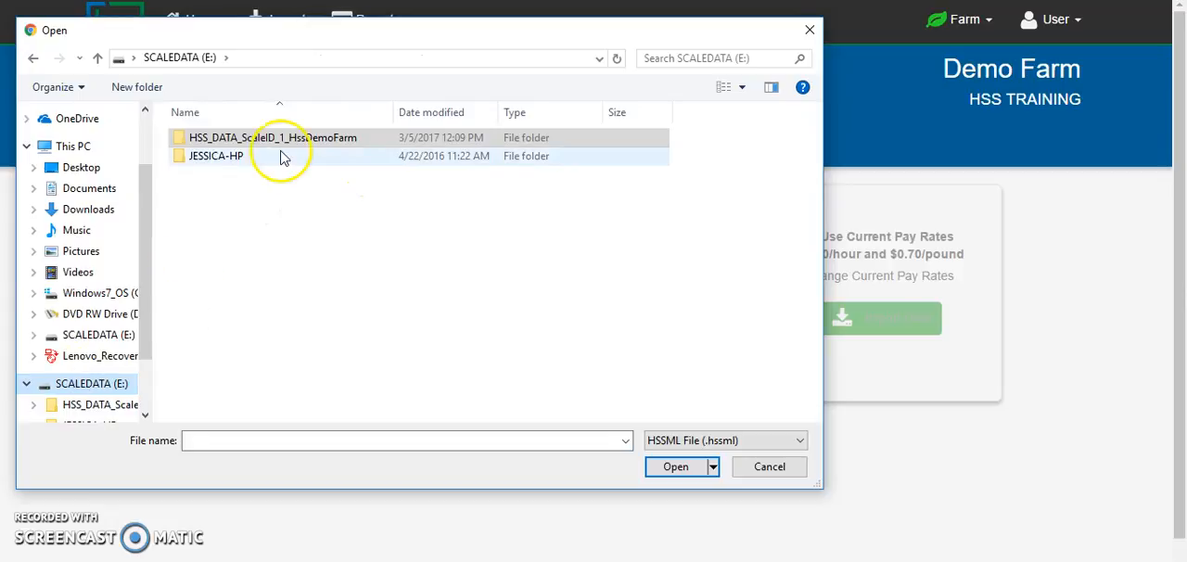
{"action": "mouse_move", "coordinate": [271, 137]}
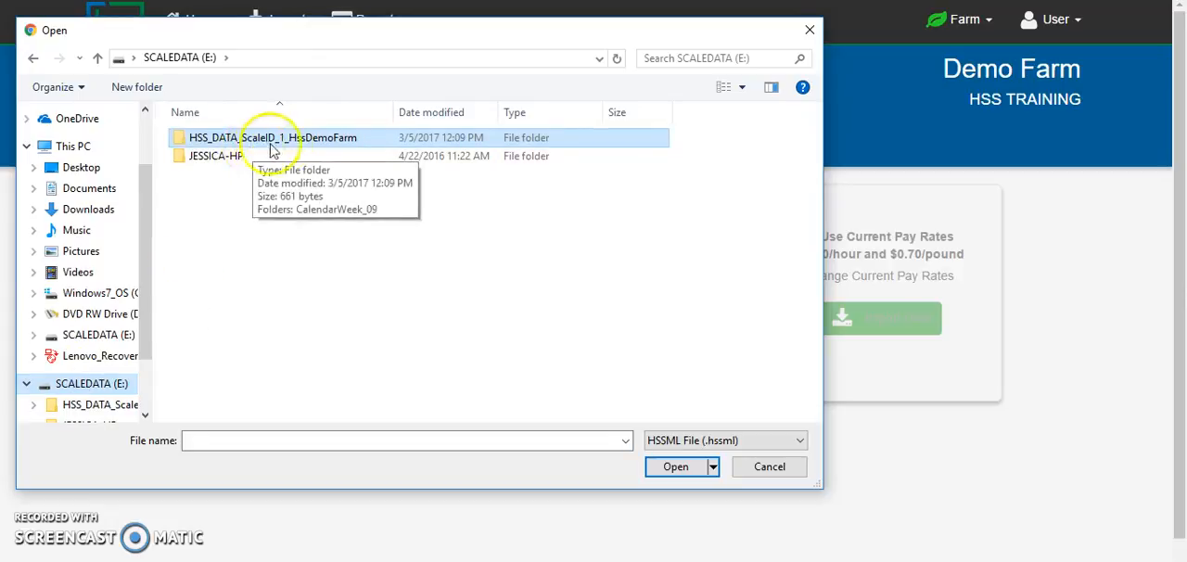
{"action": "mouse_move", "coordinate": [282, 149]}
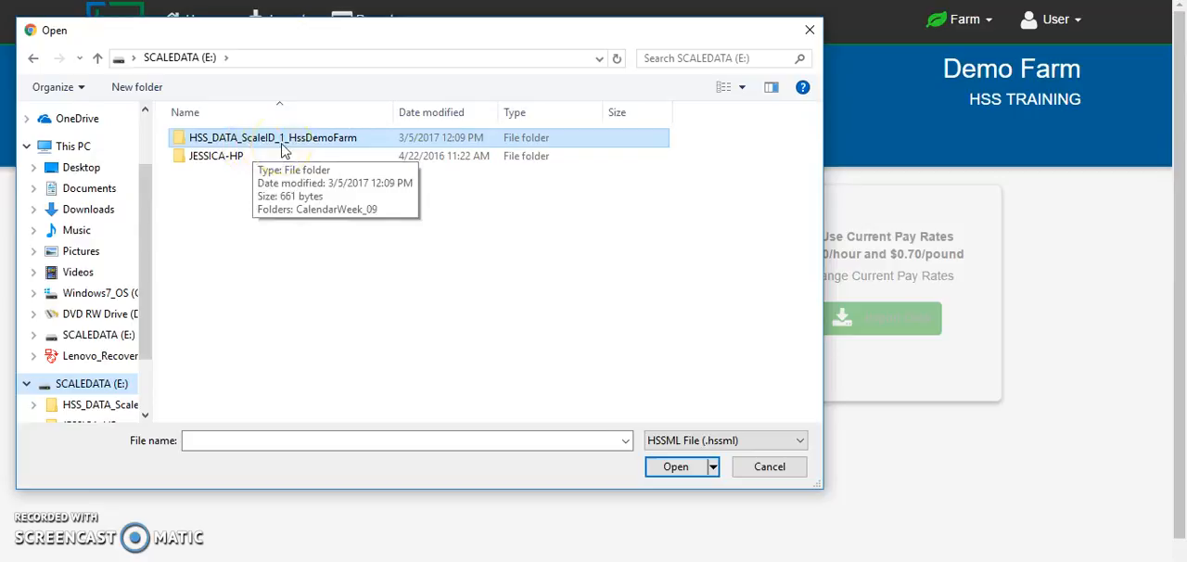
{"action": "double_click", "coordinate": [272, 138]}
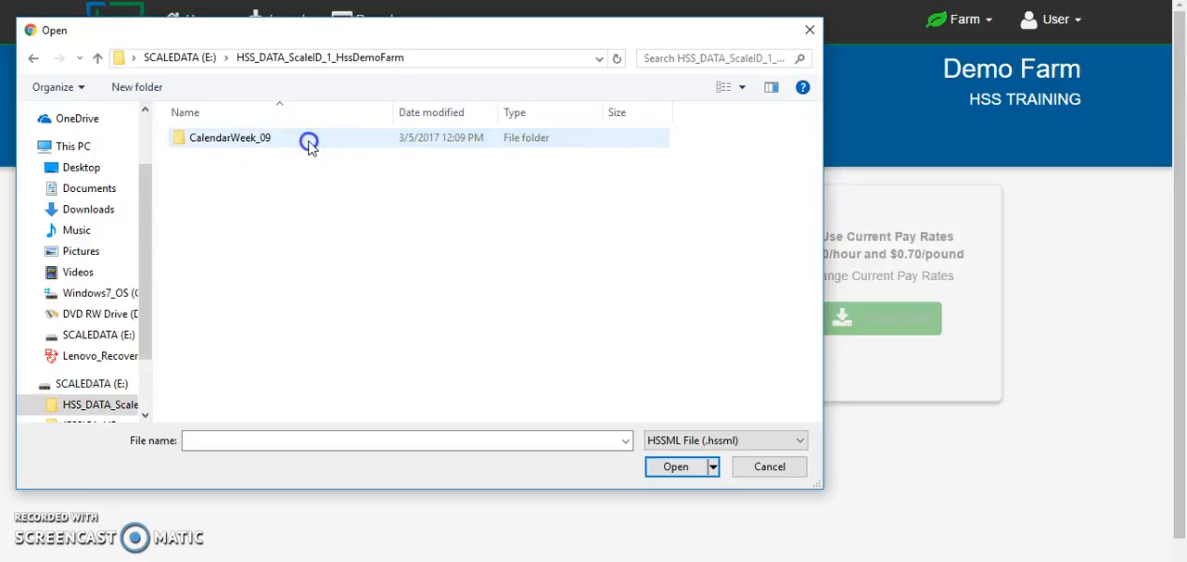
{"action": "mouse_move", "coordinate": [223, 145]}
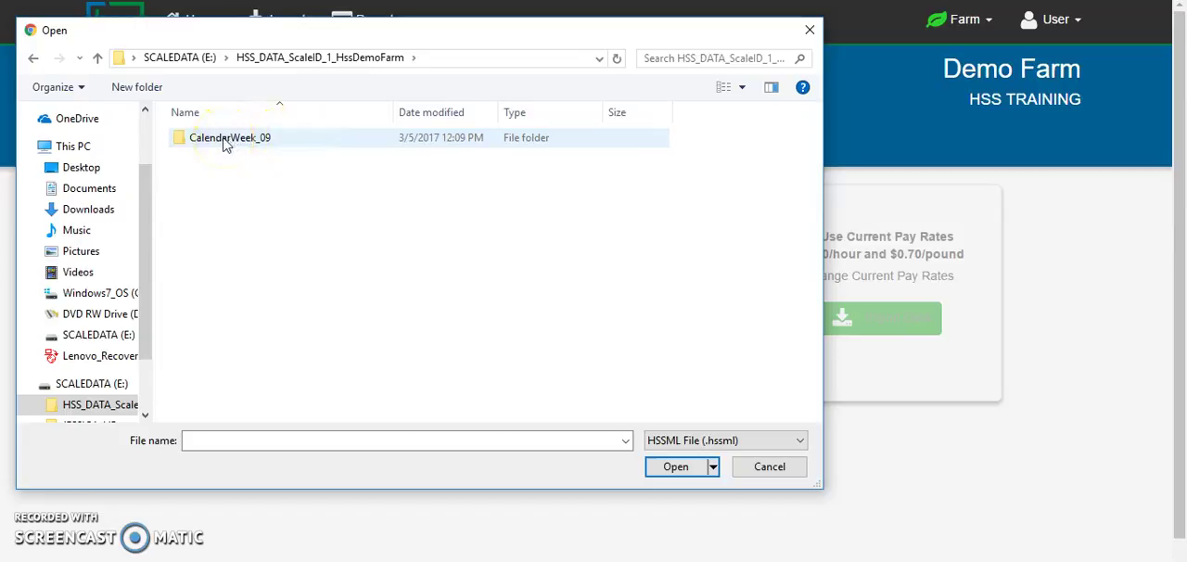
{"action": "double_click", "coordinate": [230, 137]}
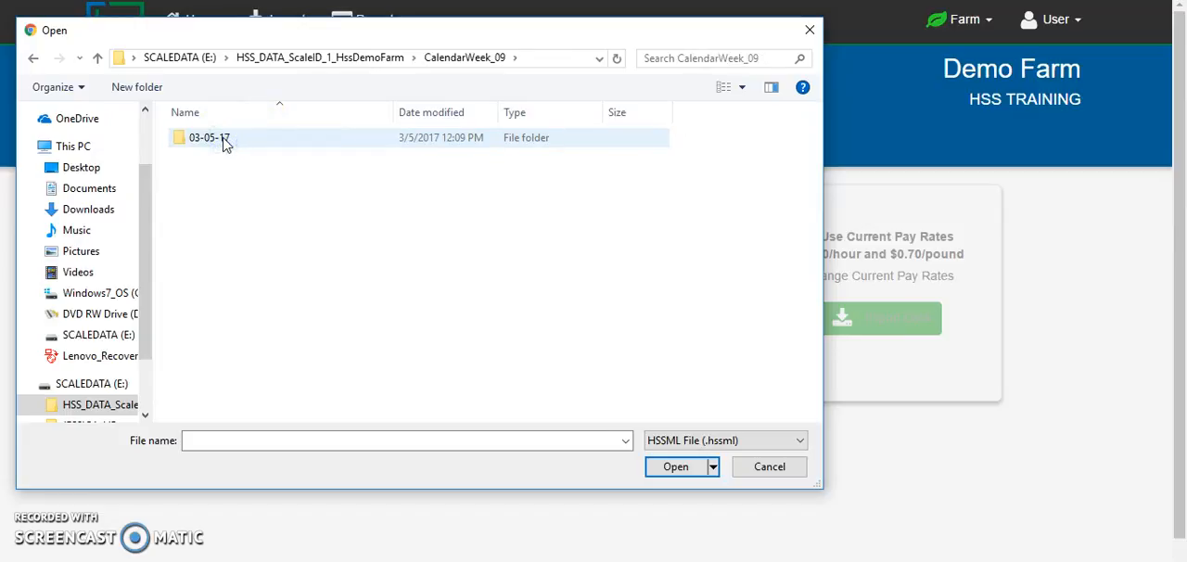
Step: Attach Downloaded_03-05-17_H12 M09 S31.hssml from the 03-05-17 folder as the import file
{"action": "double_click", "coordinate": [209, 137]}
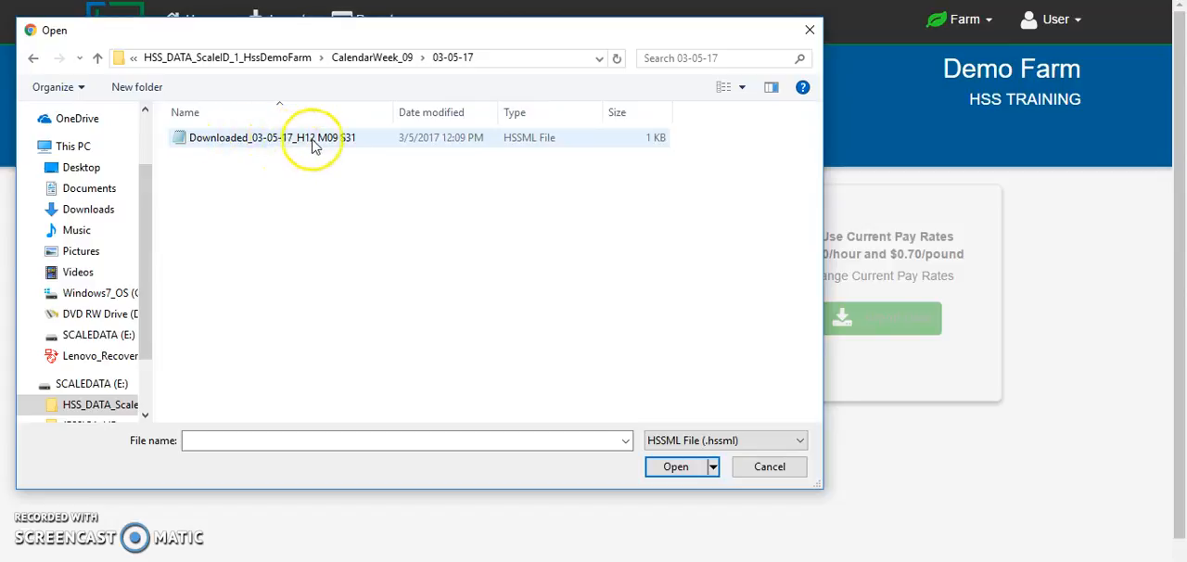
{"action": "mouse_move", "coordinate": [296, 145]}
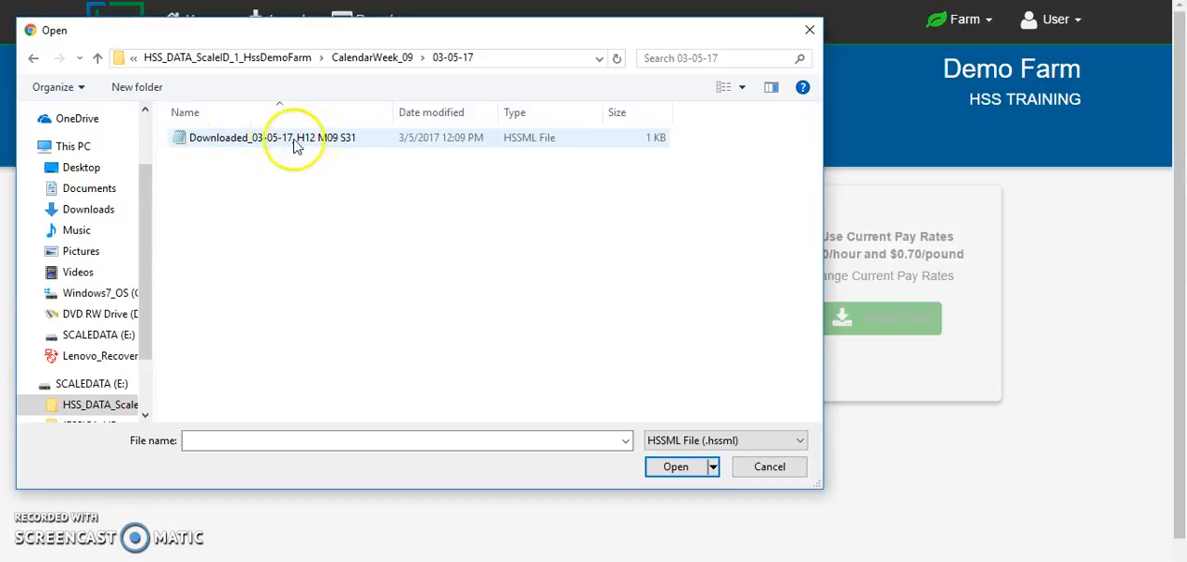
{"action": "mouse_move", "coordinate": [282, 147]}
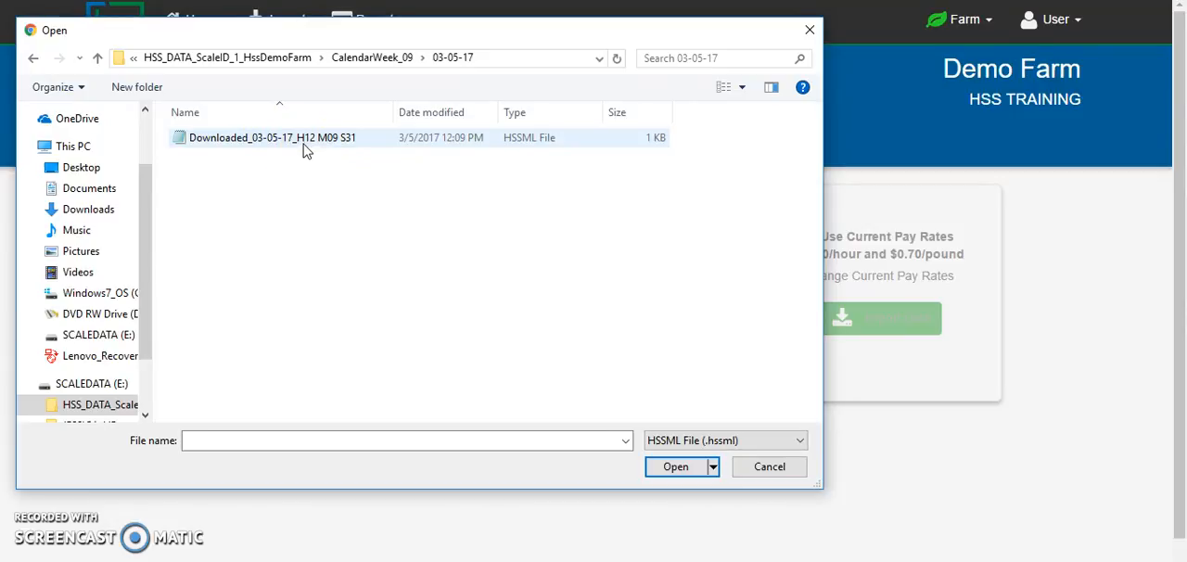
{"action": "mouse_move", "coordinate": [334, 149]}
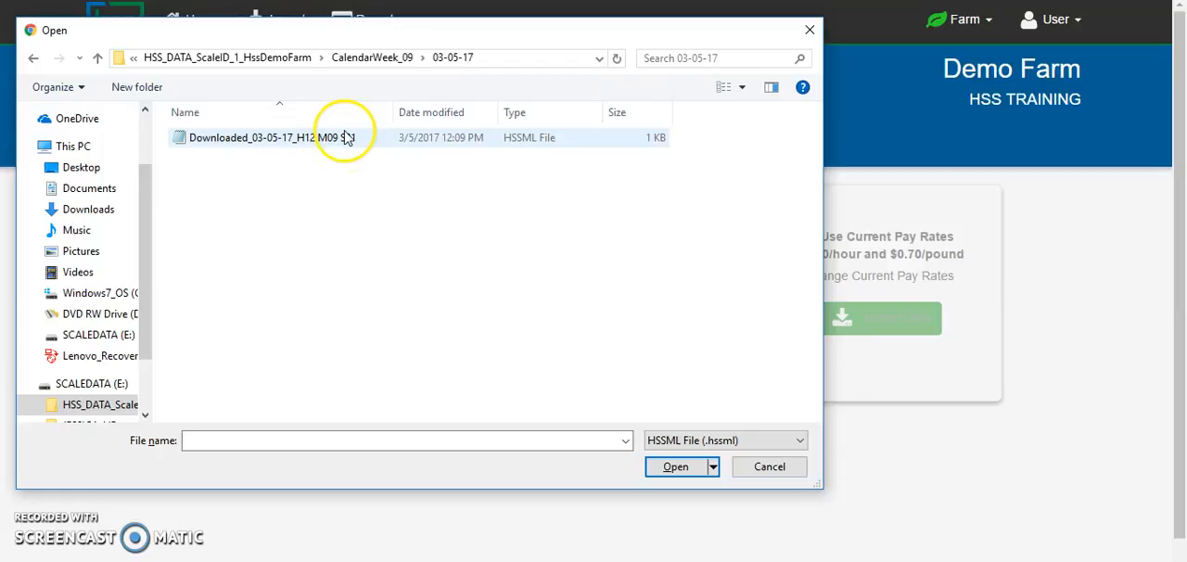
{"action": "left_click", "coordinate": [271, 137]}
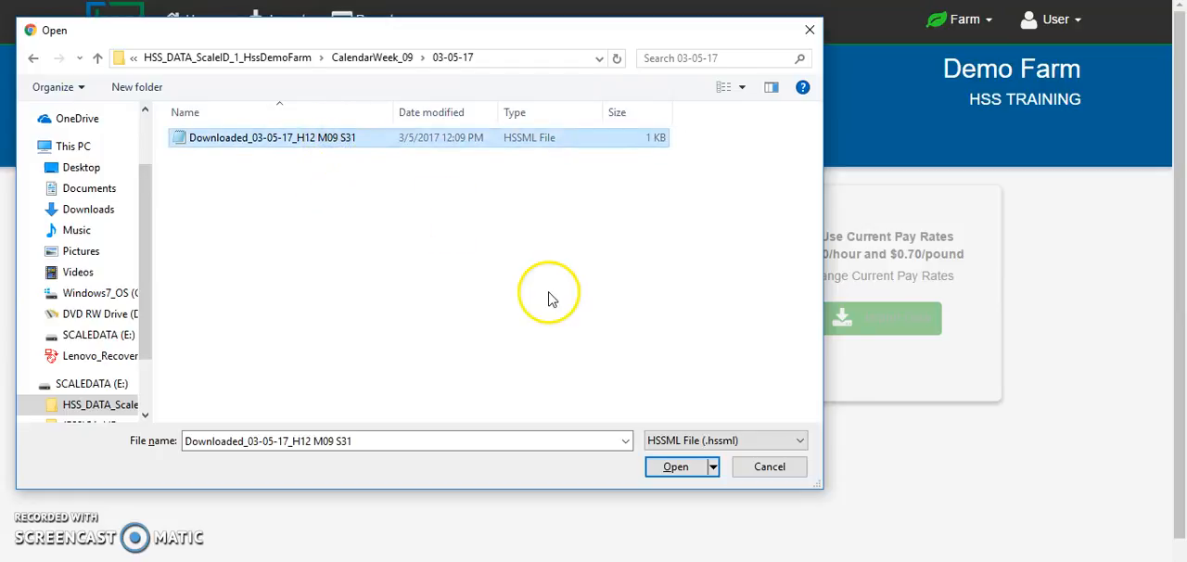
{"action": "left_click", "coordinate": [675, 468]}
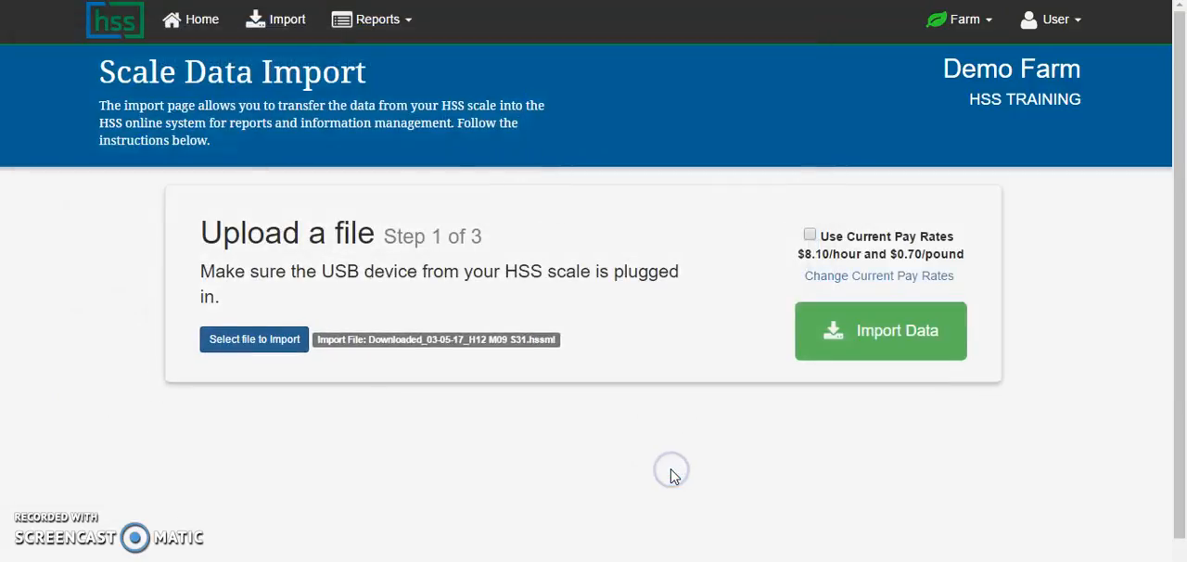
{"action": "mouse_move", "coordinate": [405, 456]}
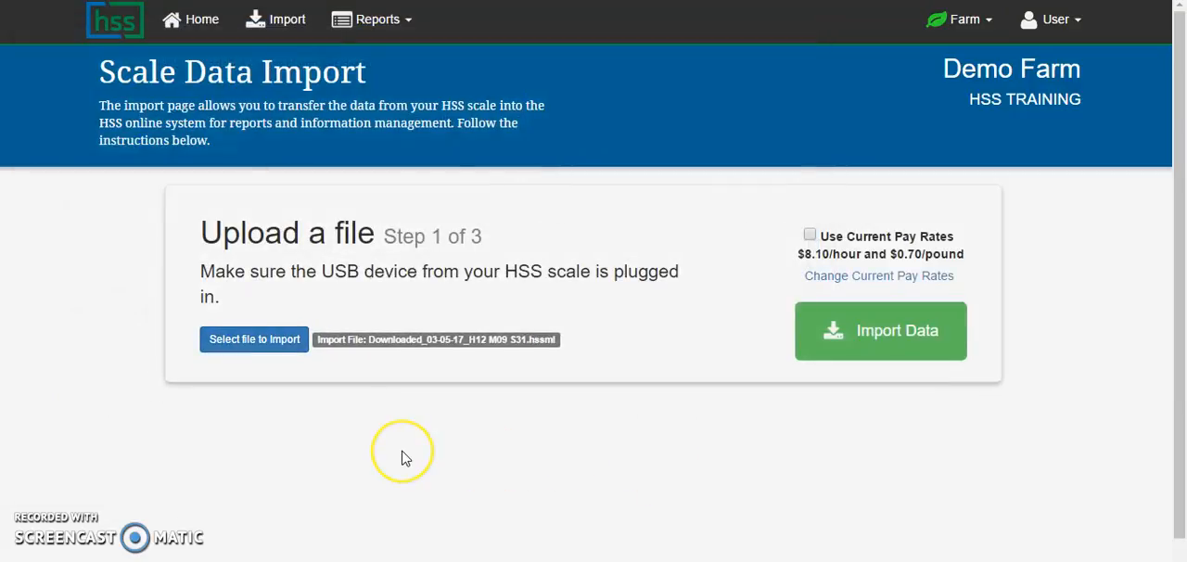
{"action": "mouse_move", "coordinate": [324, 360]}
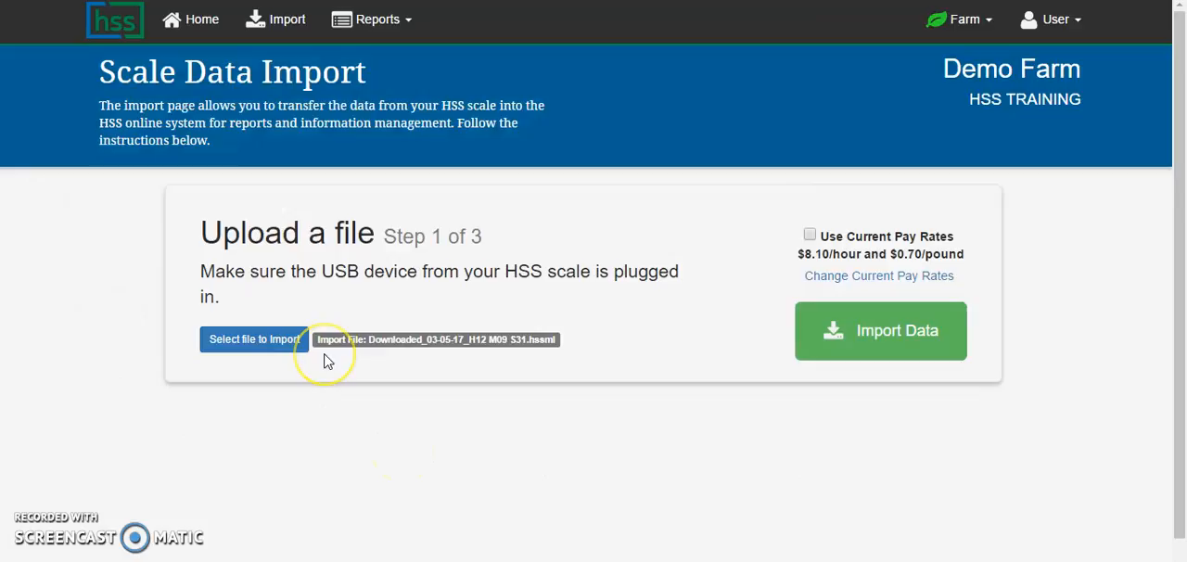
{"action": "mouse_move", "coordinate": [325, 360]}
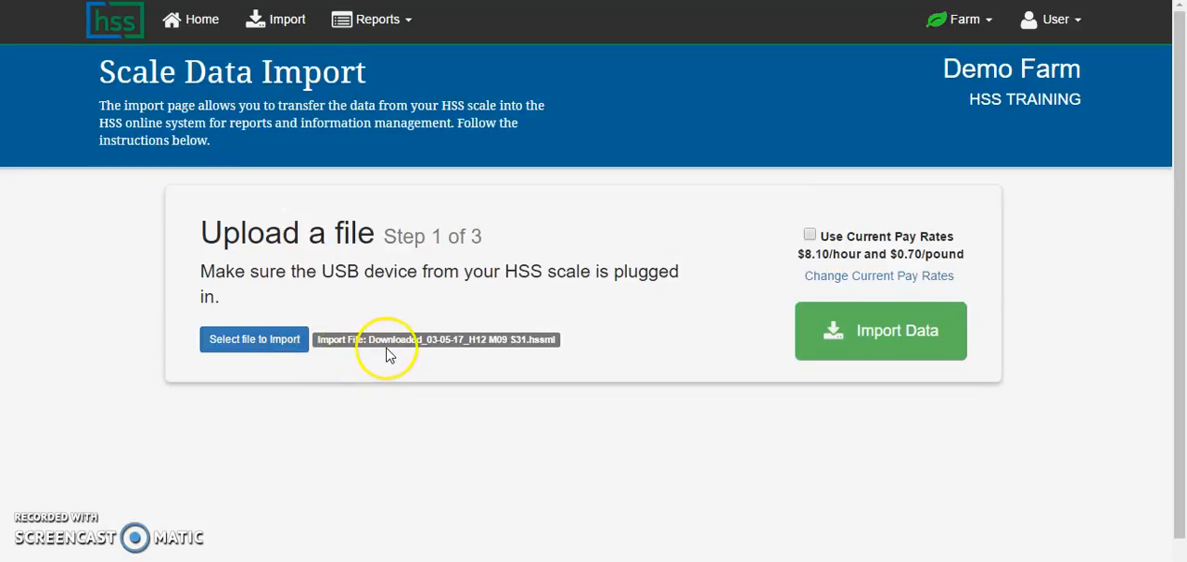
{"action": "mouse_move", "coordinate": [471, 353]}
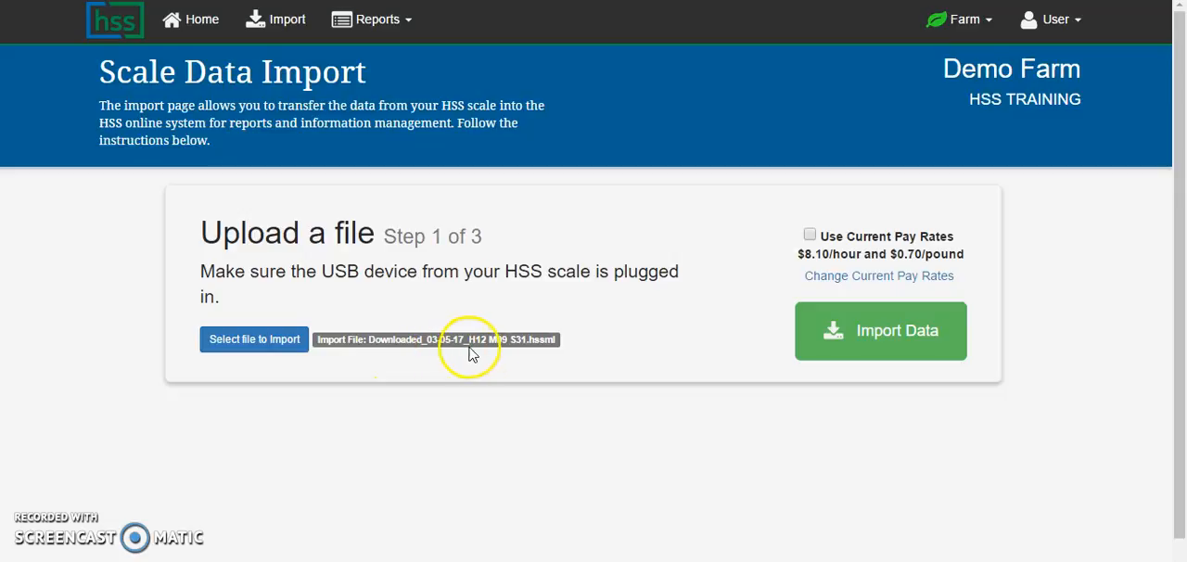
{"action": "mouse_move", "coordinate": [523, 345]}
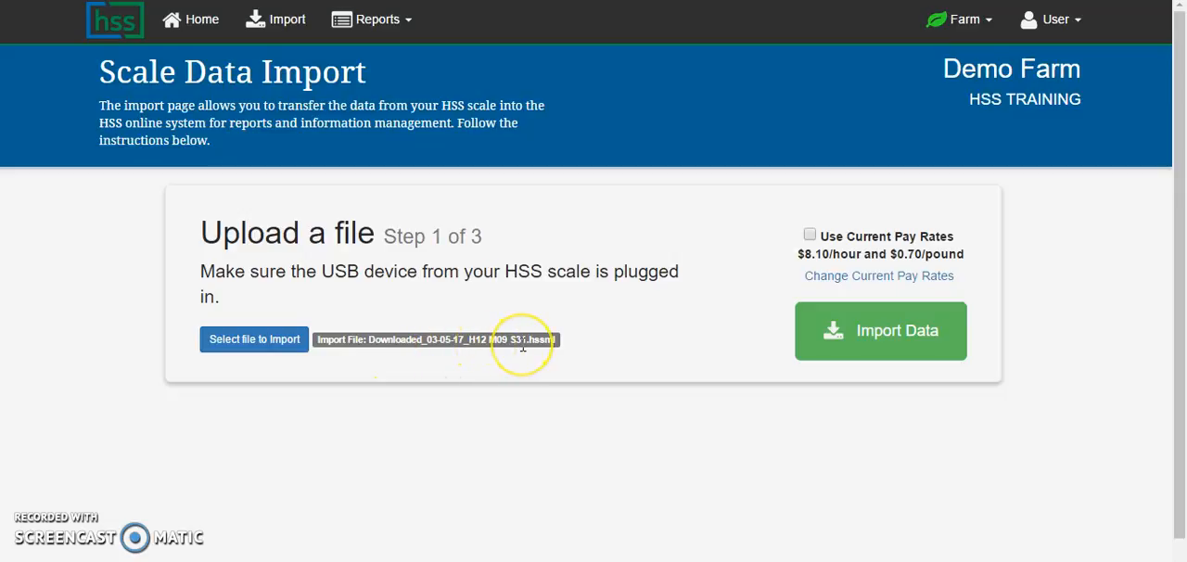
{"action": "mouse_move", "coordinate": [657, 312]}
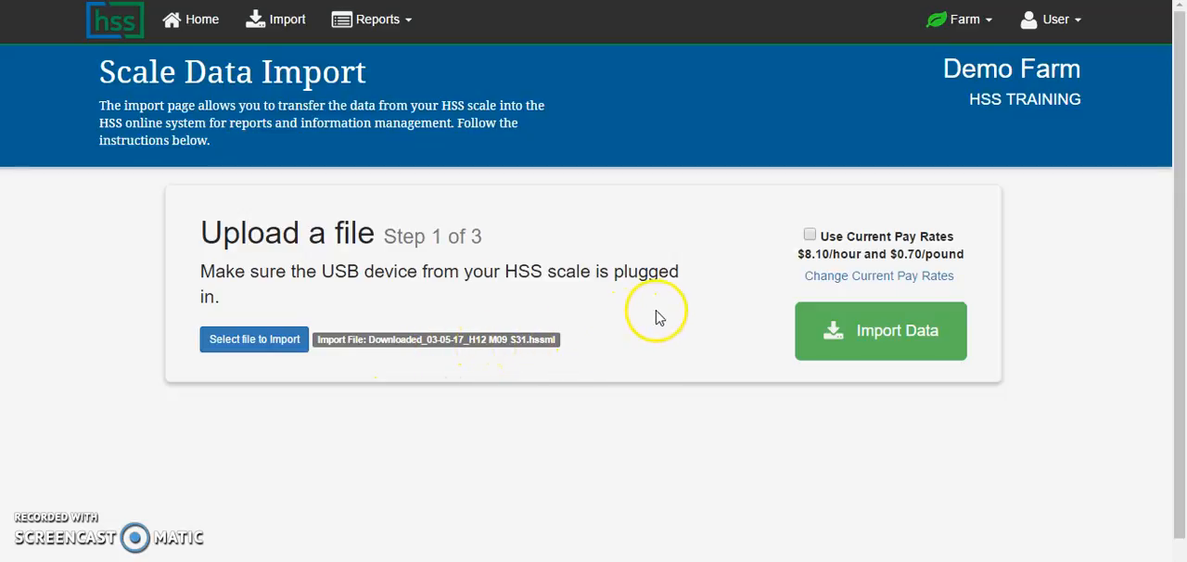
{"action": "mouse_move", "coordinate": [751, 269]}
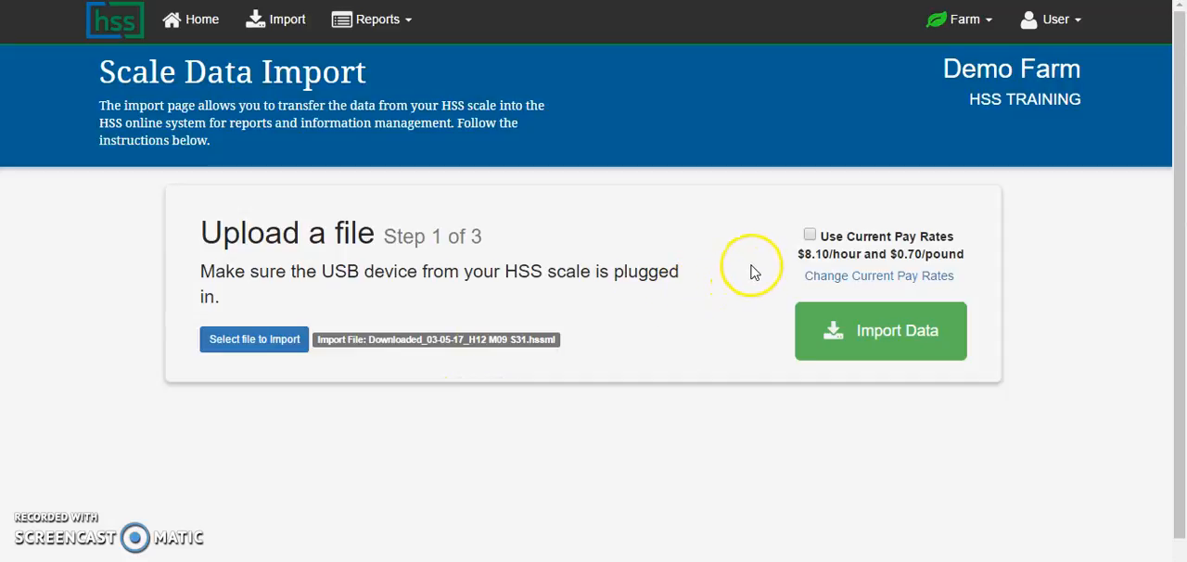
Step: Enable 'Use Current Pay Rates' and start importing the selected scale file
{"action": "left_click", "coordinate": [809, 233]}
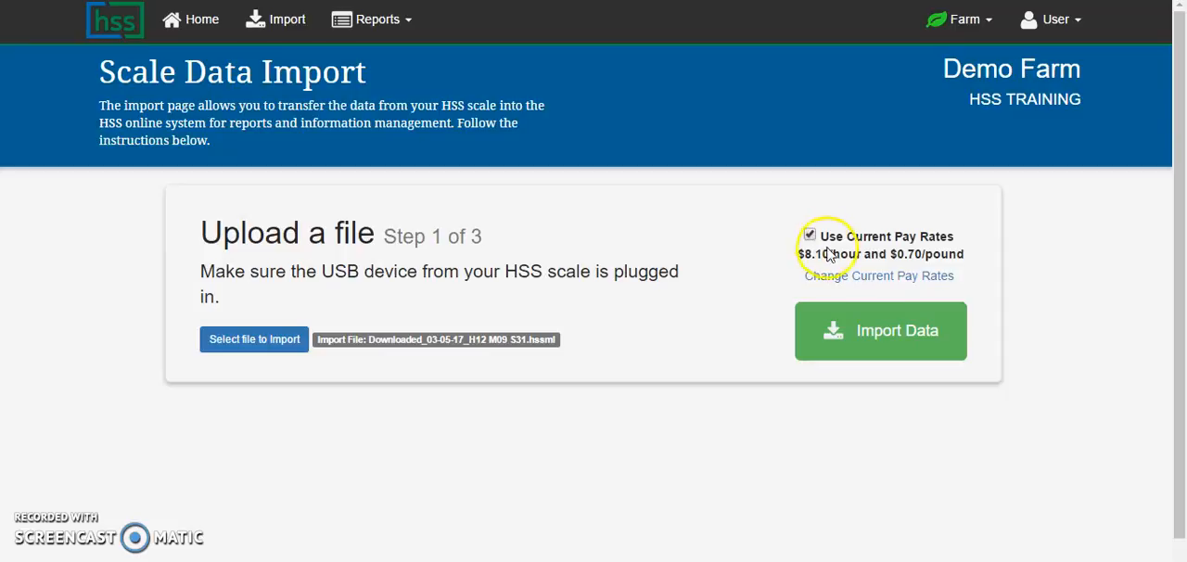
{"action": "left_click", "coordinate": [879, 331]}
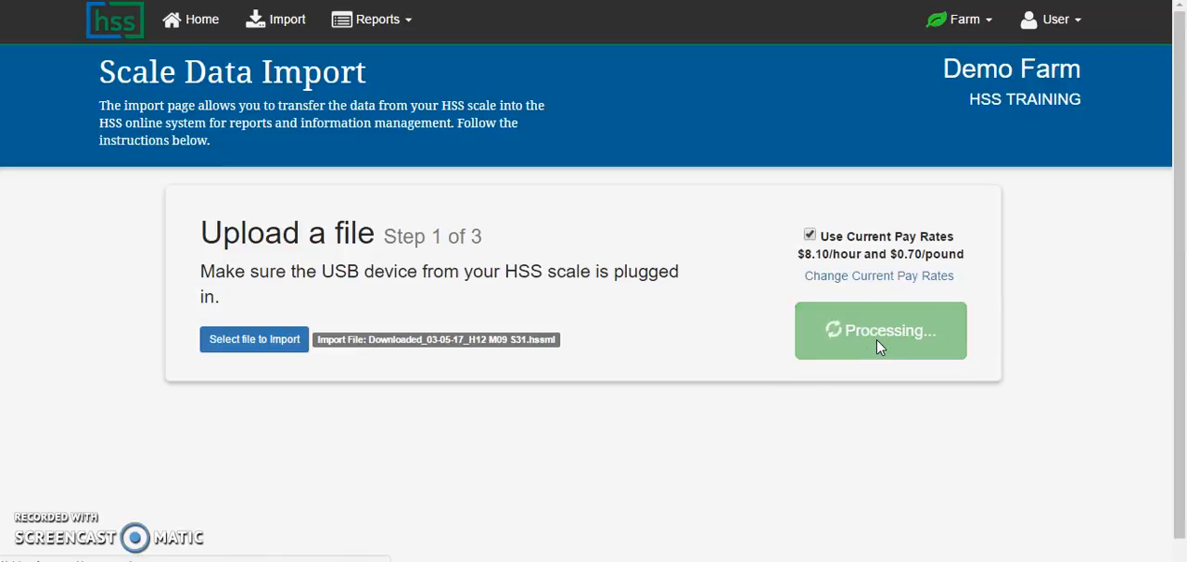
{"action": "left_click", "coordinate": [879, 330]}
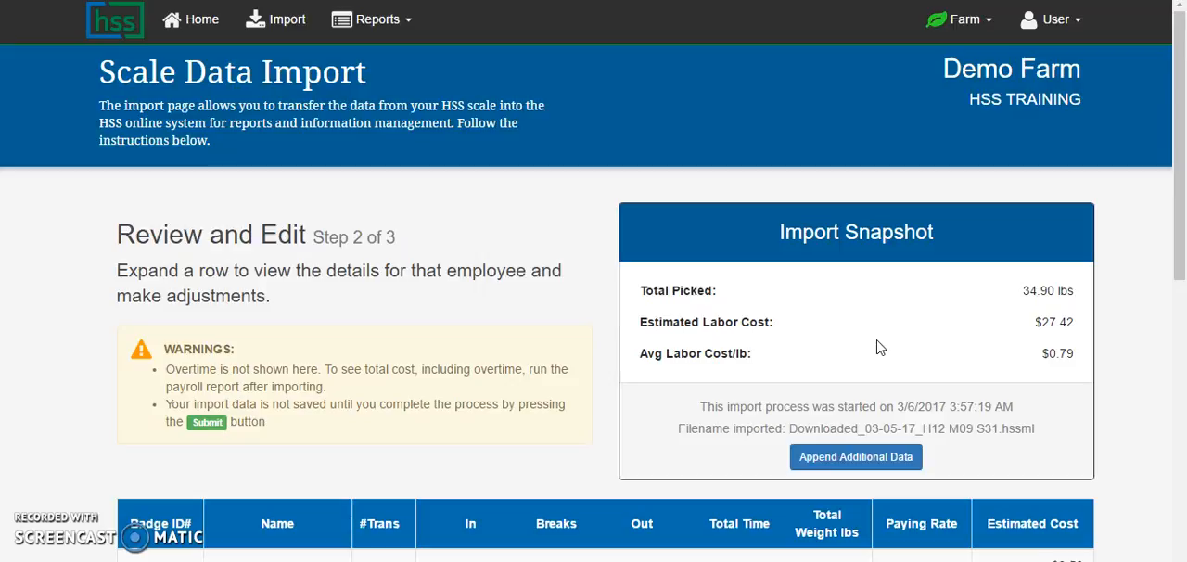
{"action": "mouse_move", "coordinate": [974, 313]}
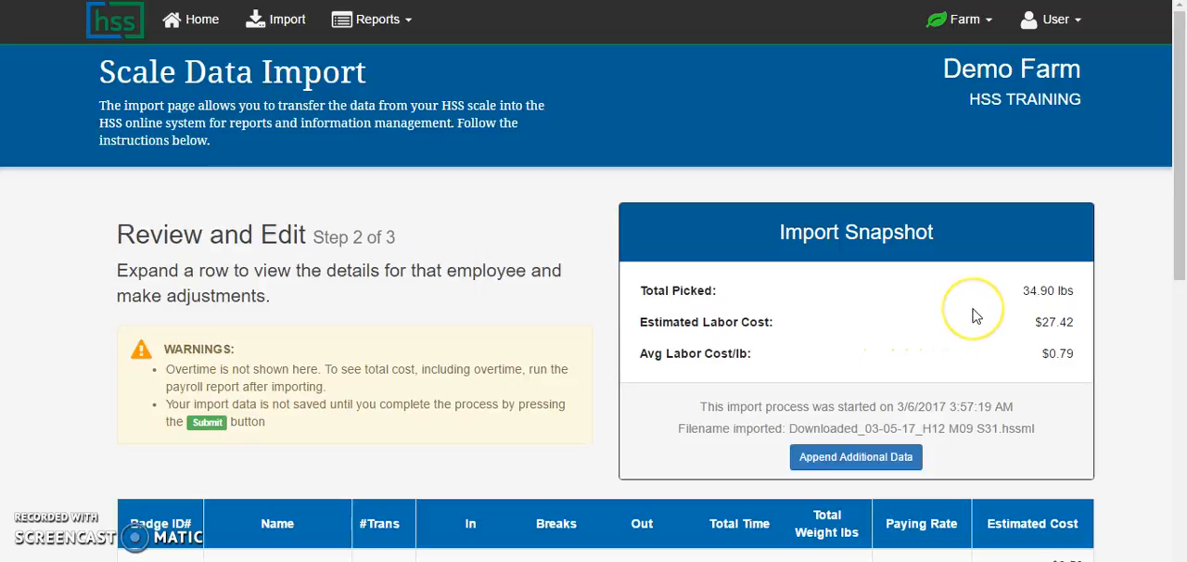
{"action": "mouse_move", "coordinate": [974, 316]}
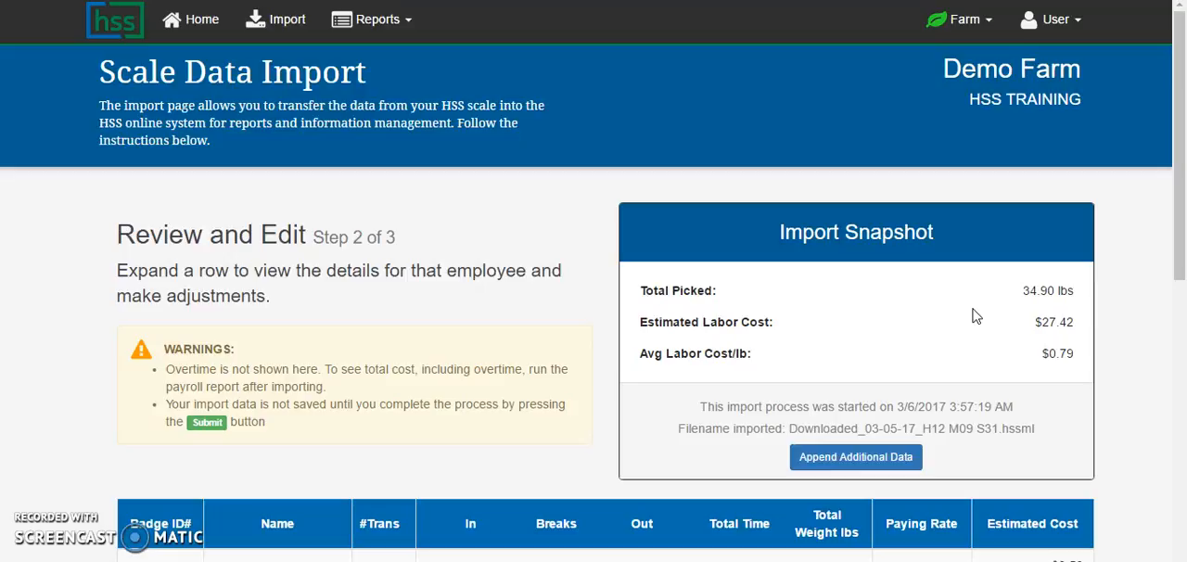
{"action": "mouse_move", "coordinate": [701, 305]}
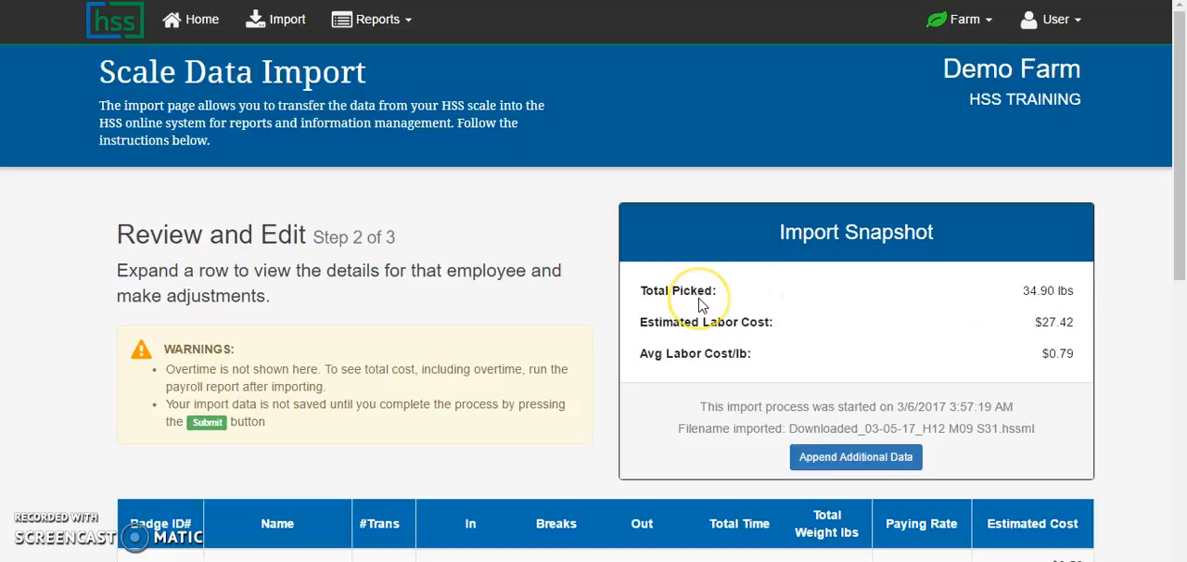
{"action": "mouse_move", "coordinate": [1039, 293]}
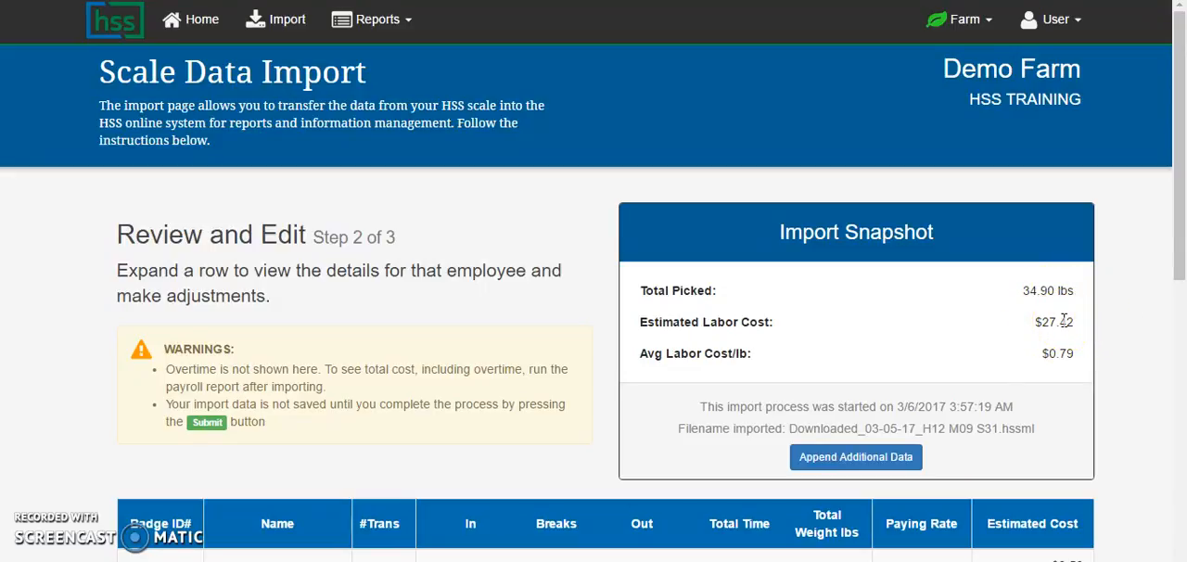
{"action": "mouse_move", "coordinate": [1039, 364]}
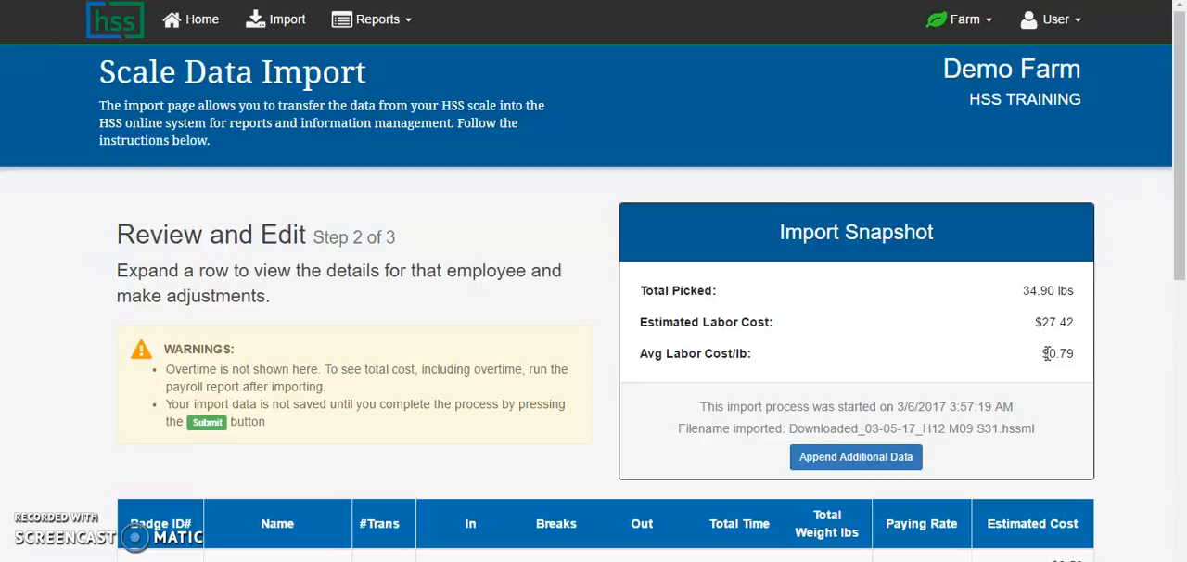
{"action": "scroll", "scroll_direction": "down", "scroll_amount": 3}
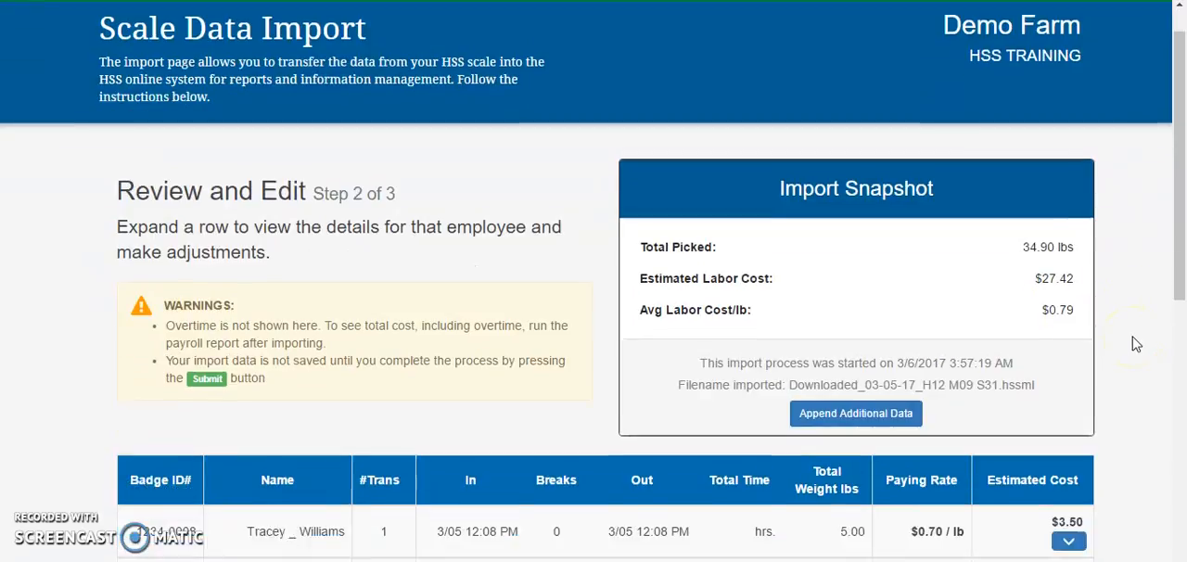
{"action": "scroll", "scroll_direction": "down", "scroll_amount": 3}
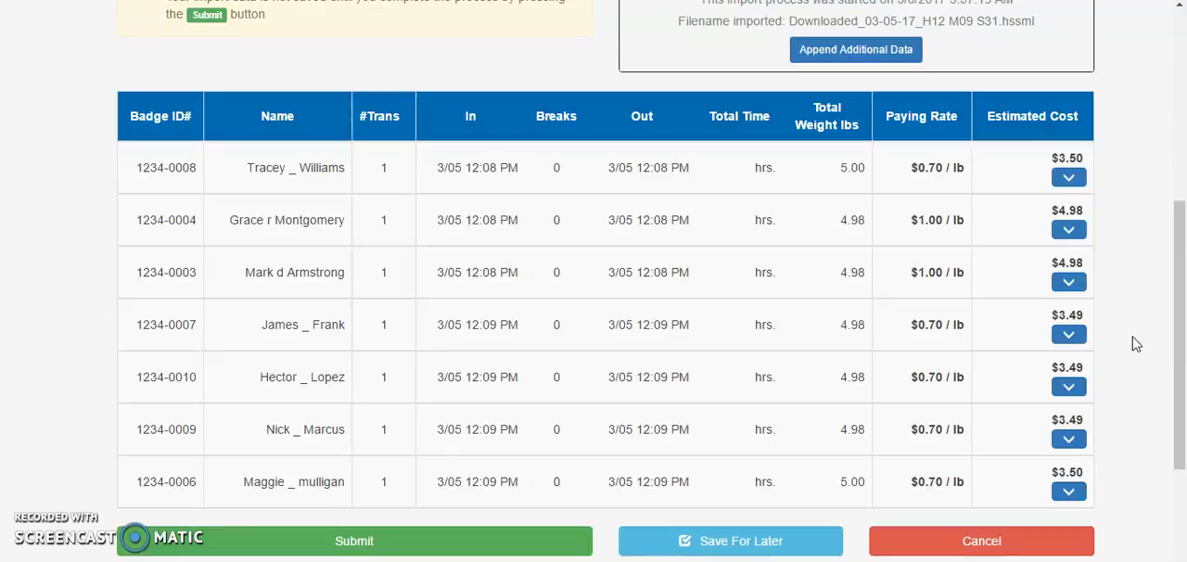
{"action": "scroll", "scroll_direction": "down", "scroll_amount": 3}
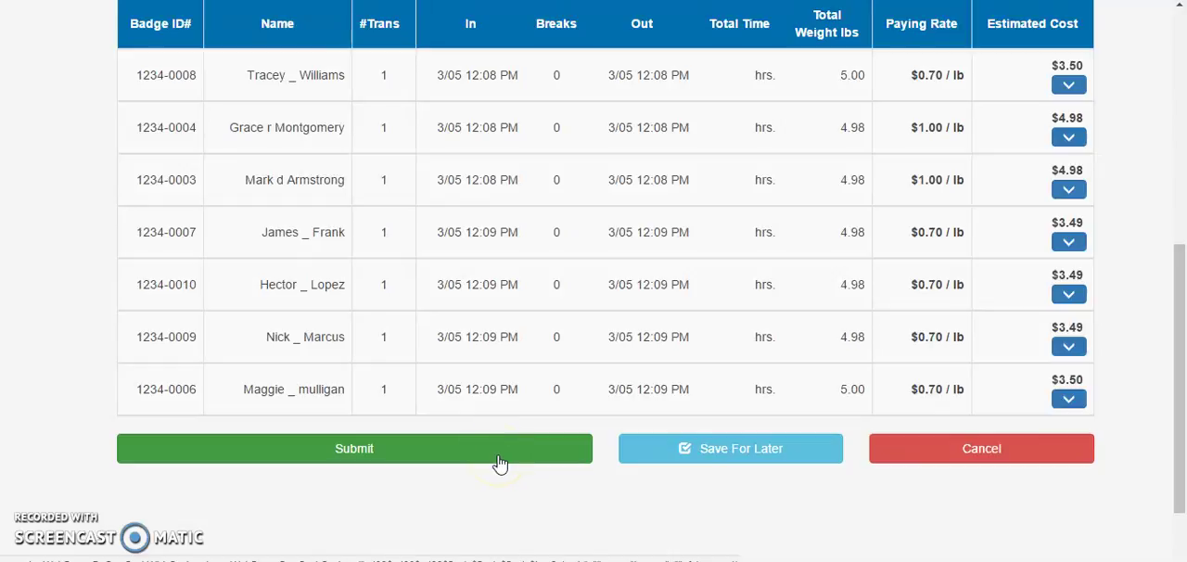
{"action": "mouse_move", "coordinate": [661, 434]}
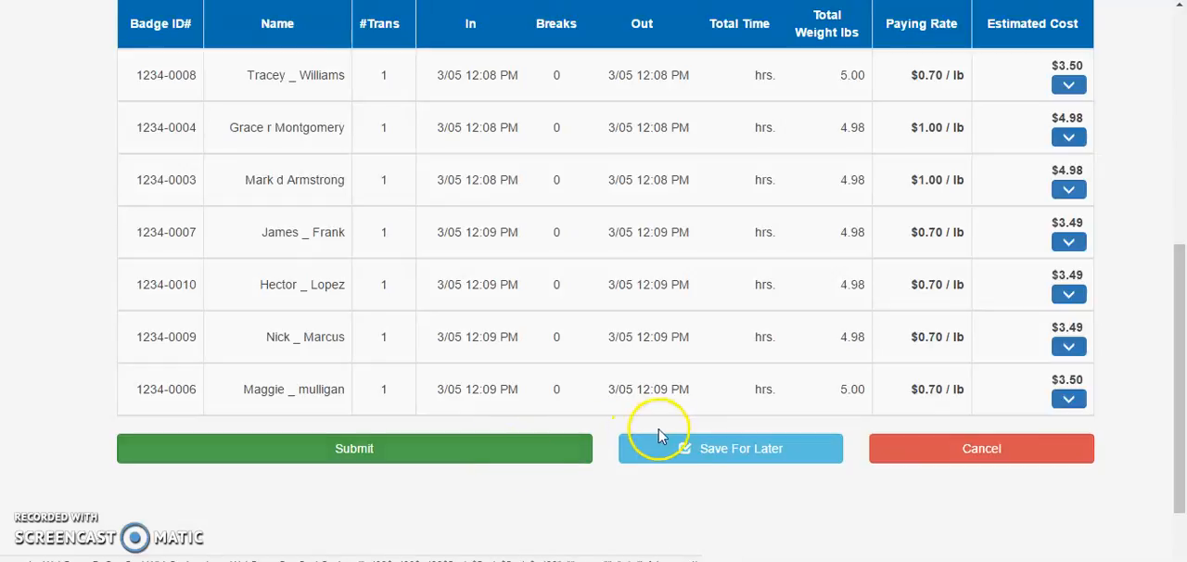
{"action": "mouse_move", "coordinate": [684, 448]}
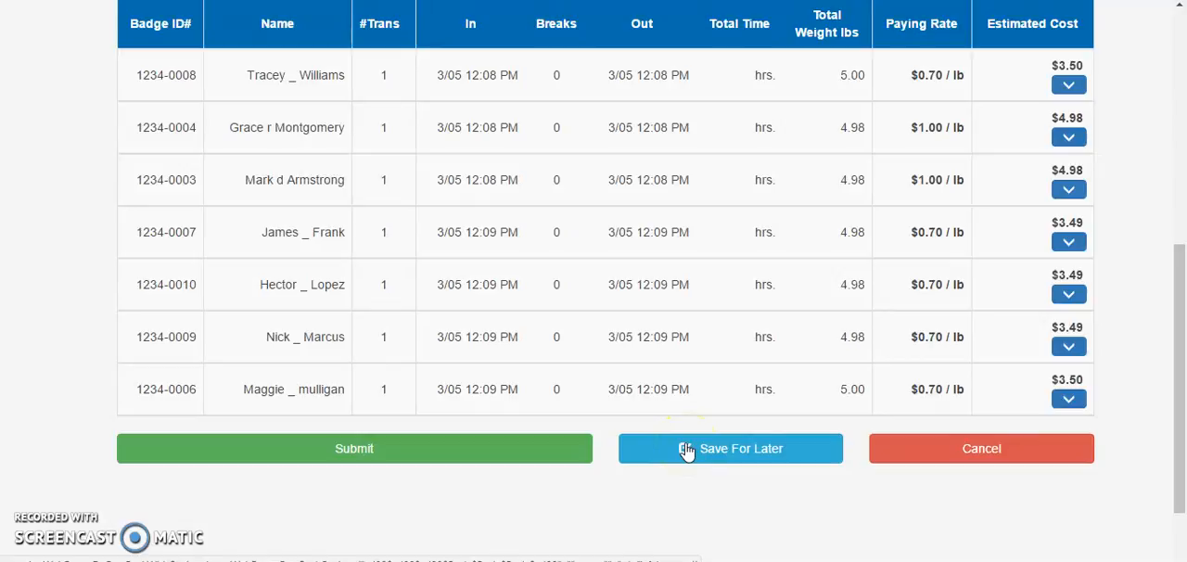
{"action": "mouse_move", "coordinate": [701, 449]}
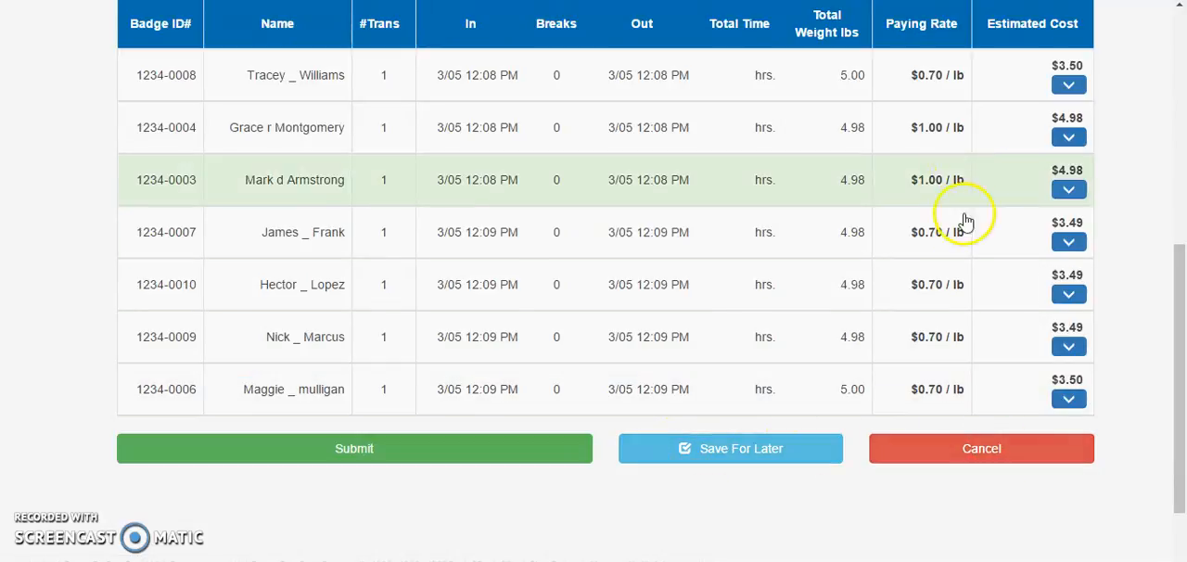
{"action": "mouse_move", "coordinate": [931, 212]}
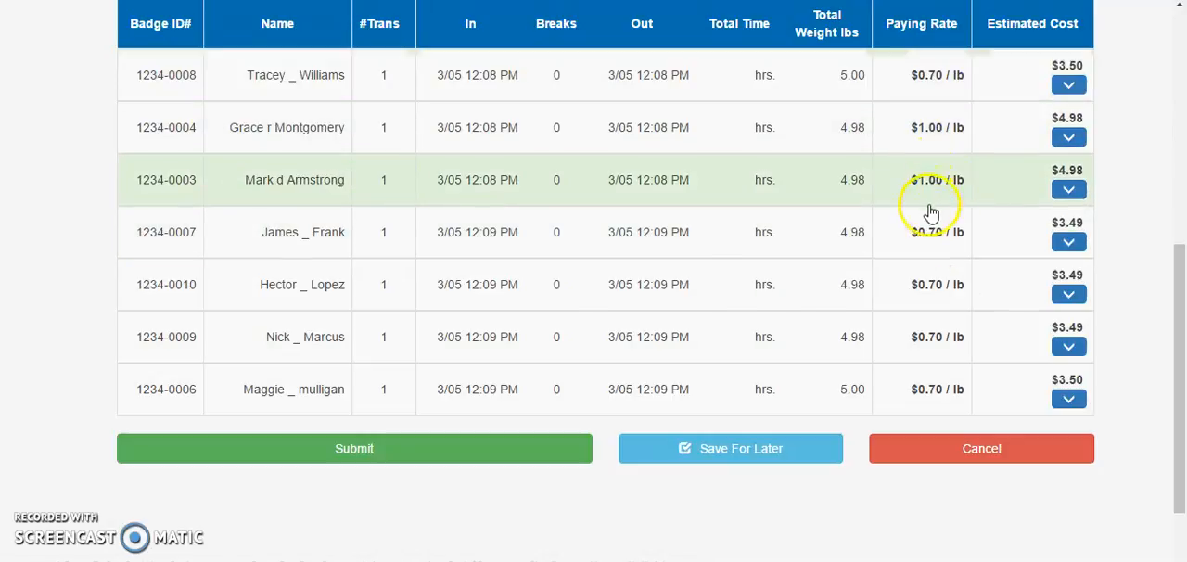
{"action": "mouse_move", "coordinate": [972, 389]}
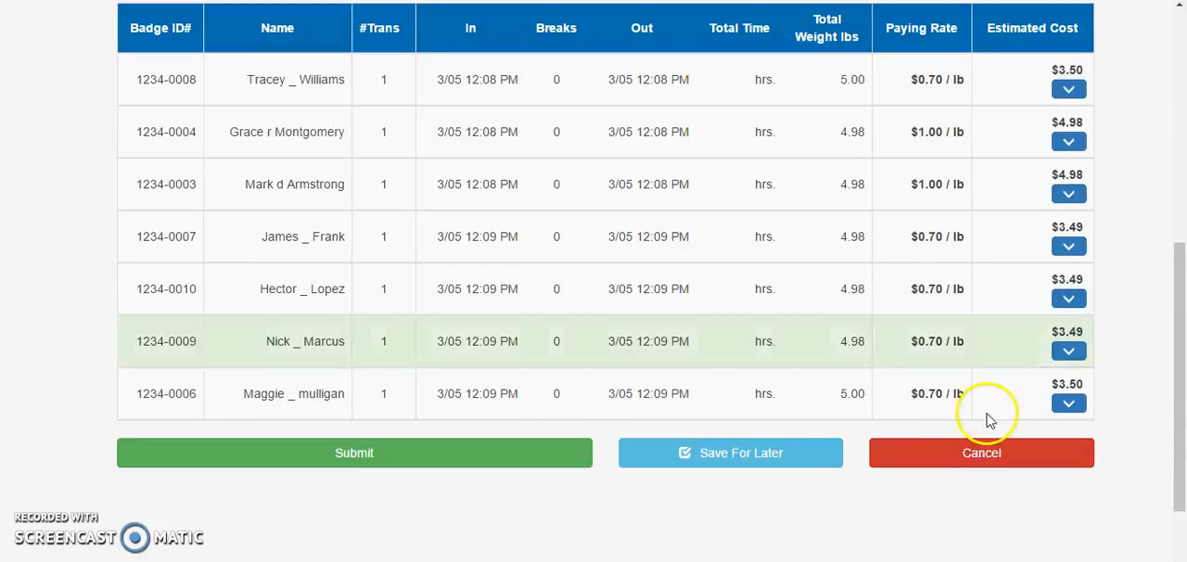
Step: Inspect the first and third pickers' transaction details with time punches and scanned weights
{"action": "left_click", "coordinate": [1068, 89]}
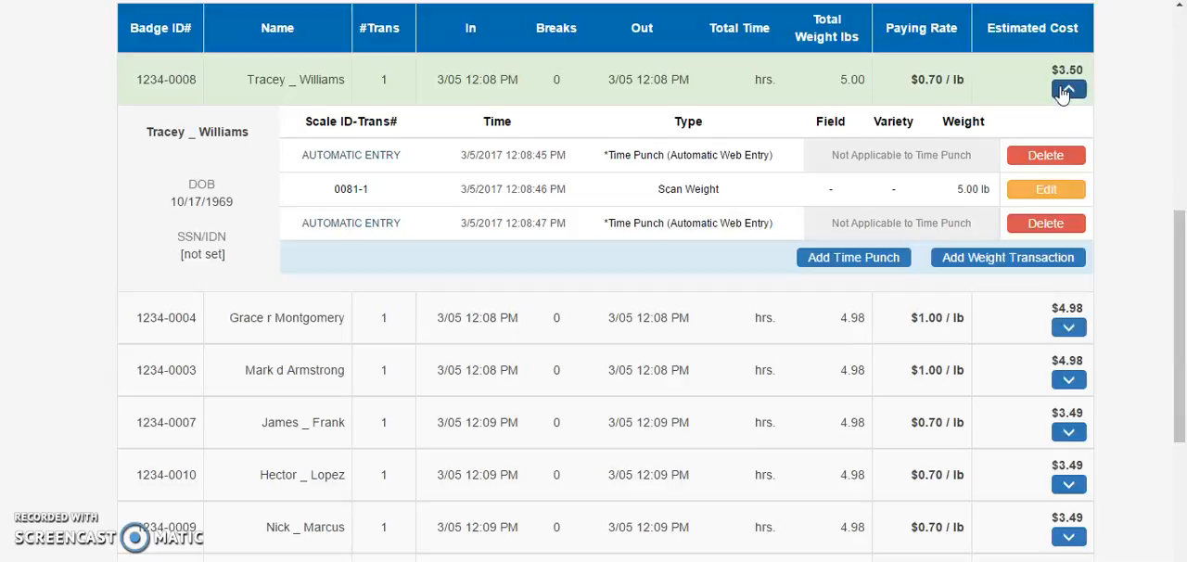
{"action": "left_click", "coordinate": [1069, 89]}
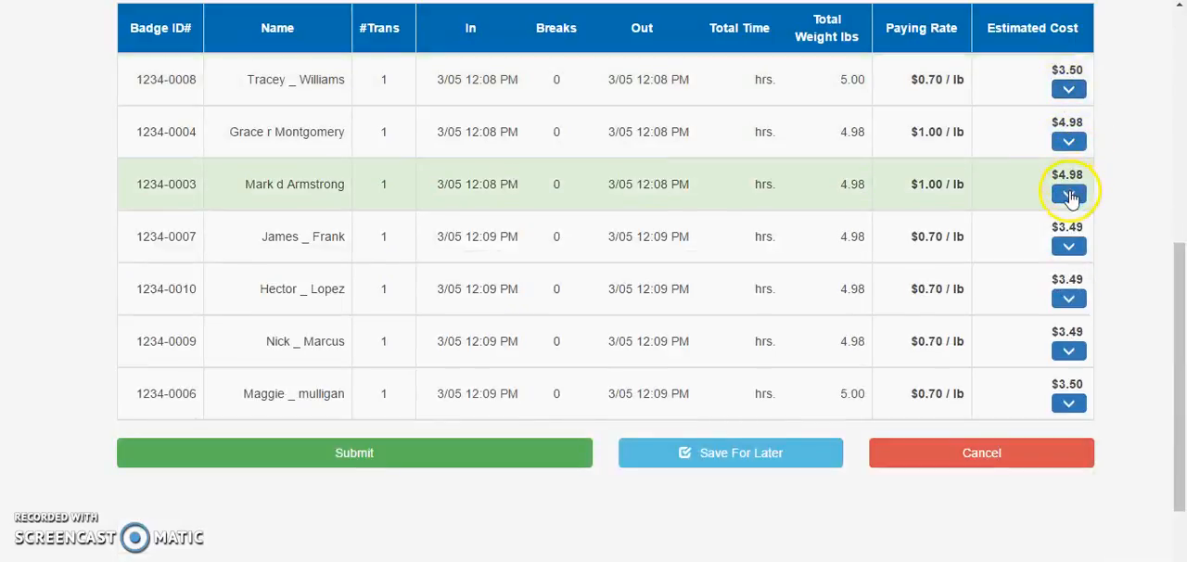
{"action": "left_click", "coordinate": [1069, 195]}
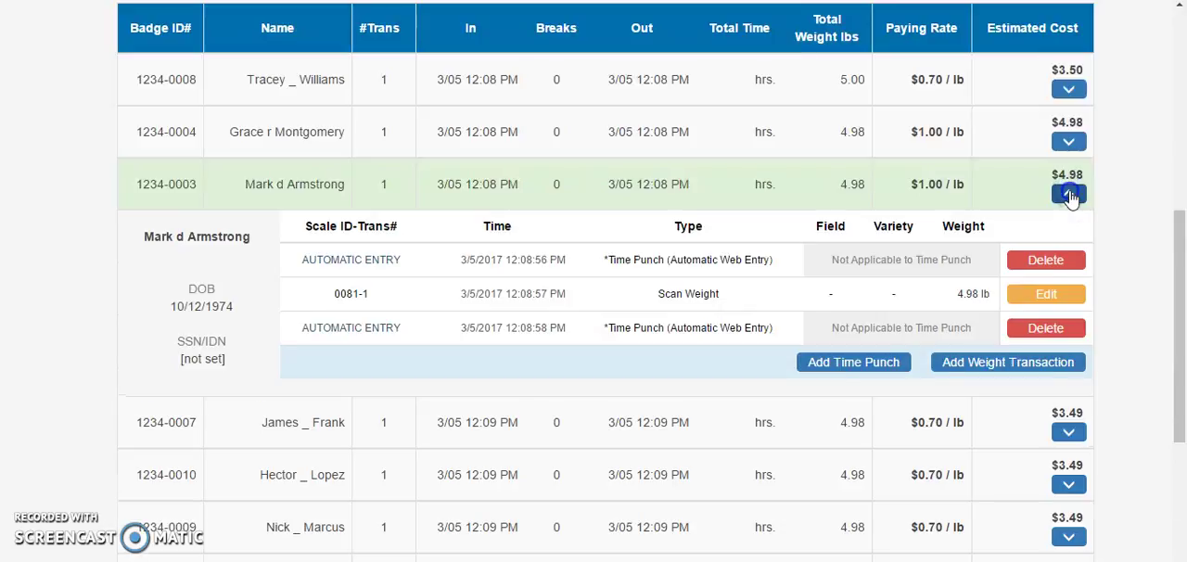
{"action": "left_click", "coordinate": [1068, 193]}
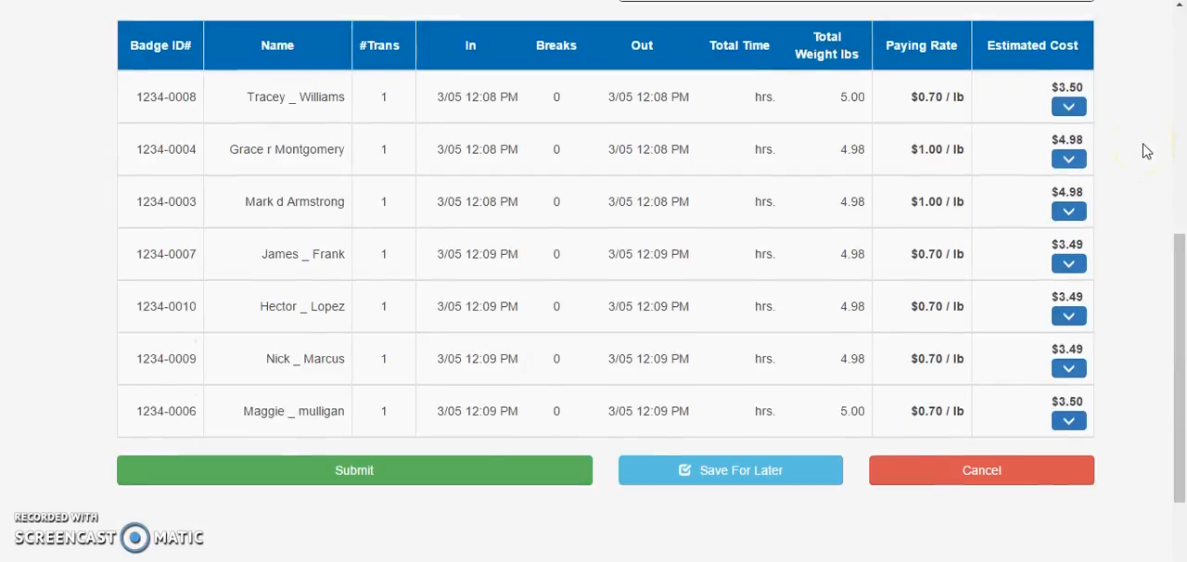
Step: Submit the reviewed scale data import, reaching the Step 3 success confirmation
{"action": "scroll", "scroll_direction": "up", "scroll_amount": 3}
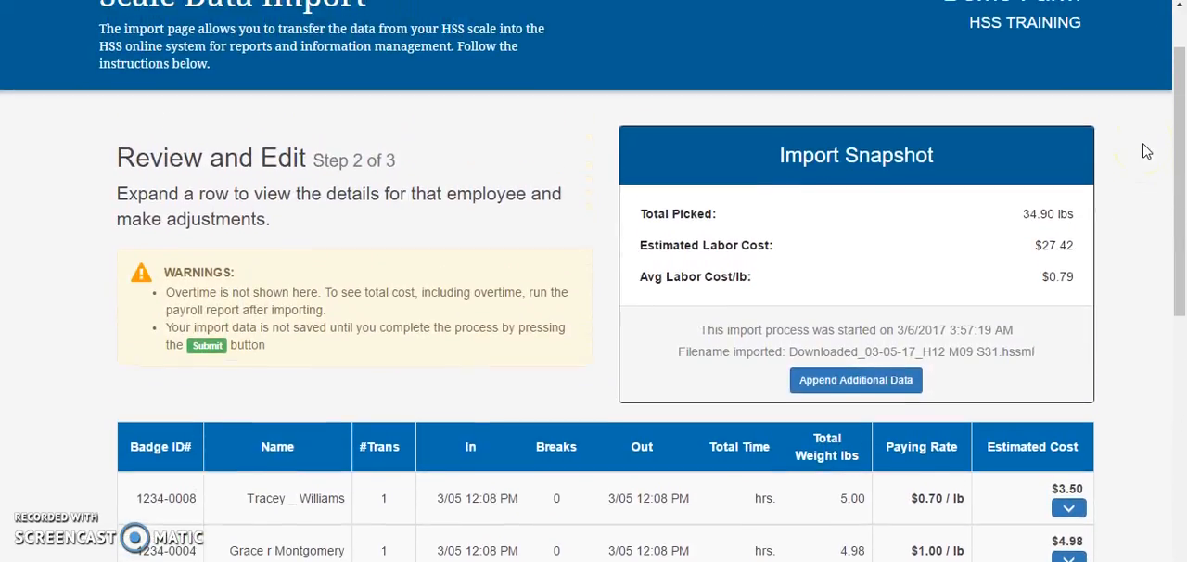
{"action": "scroll", "scroll_direction": "down", "scroll_amount": 3}
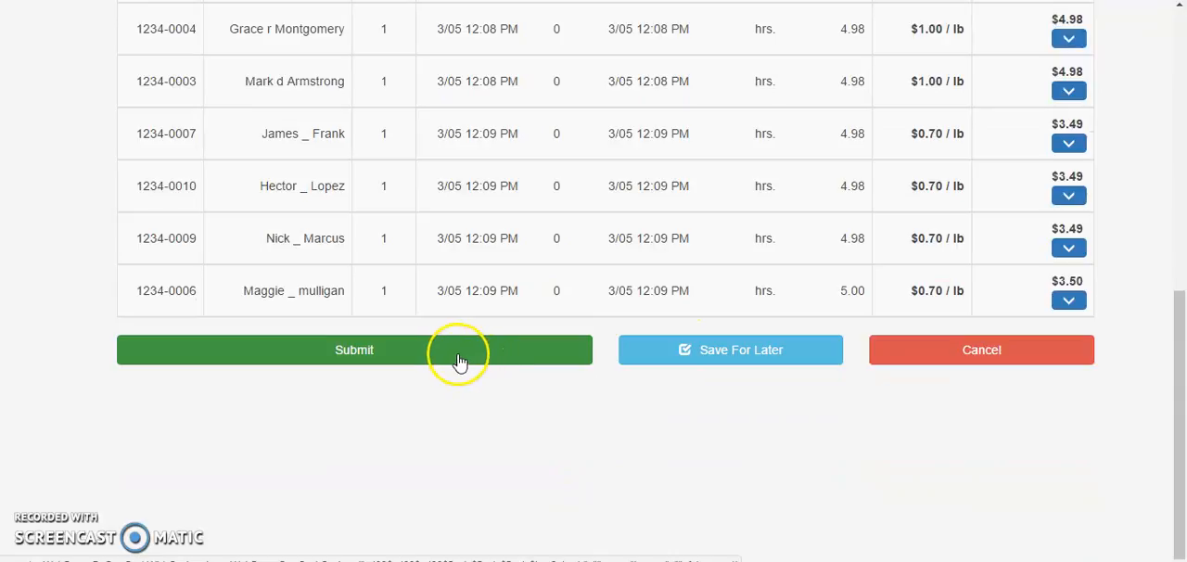
{"action": "mouse_move", "coordinate": [457, 360]}
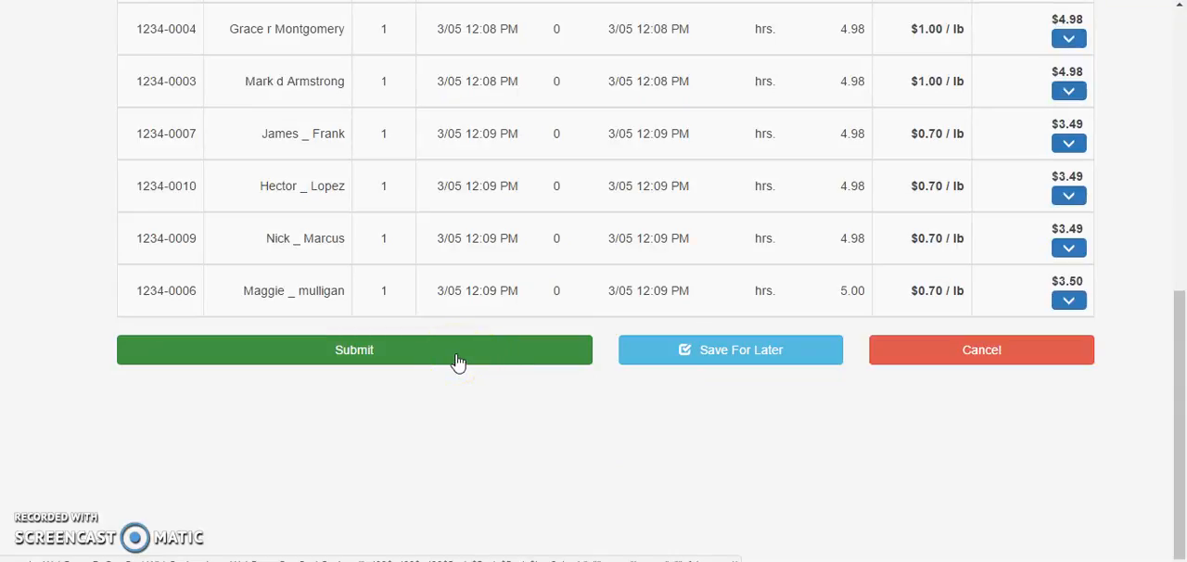
{"action": "scroll", "scroll_direction": "up", "scroll_amount": 3}
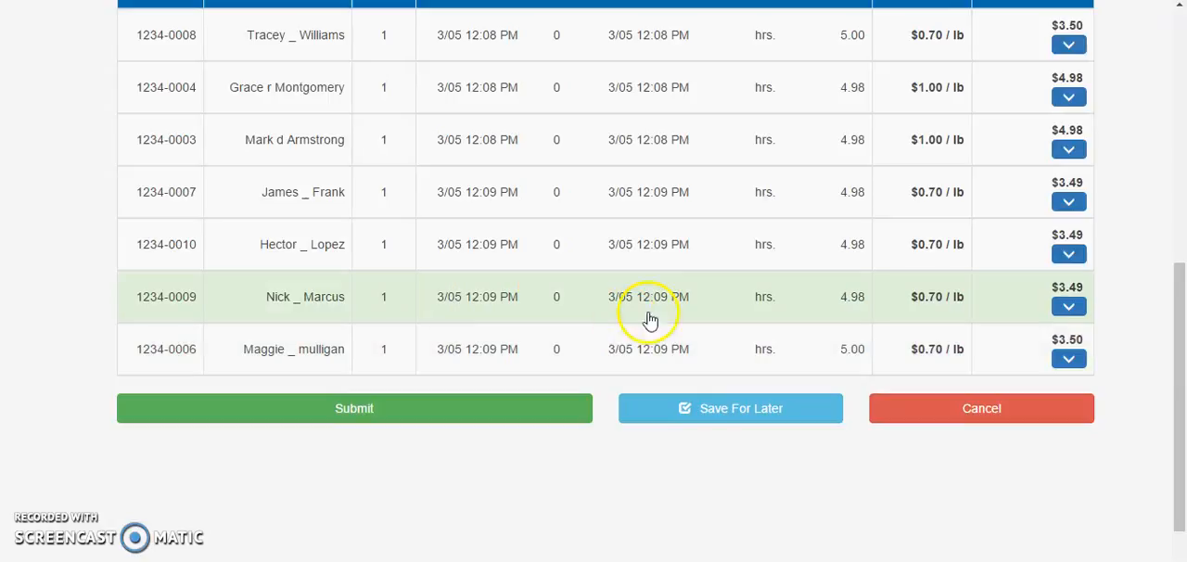
{"action": "mouse_move", "coordinate": [953, 76]}
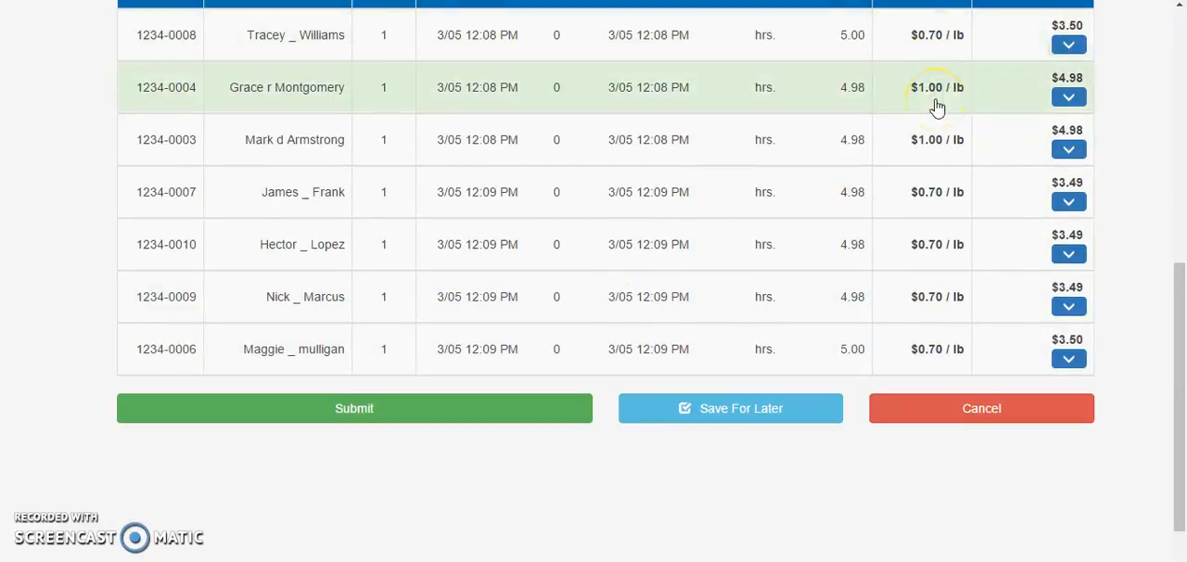
{"action": "mouse_move", "coordinate": [820, 193]}
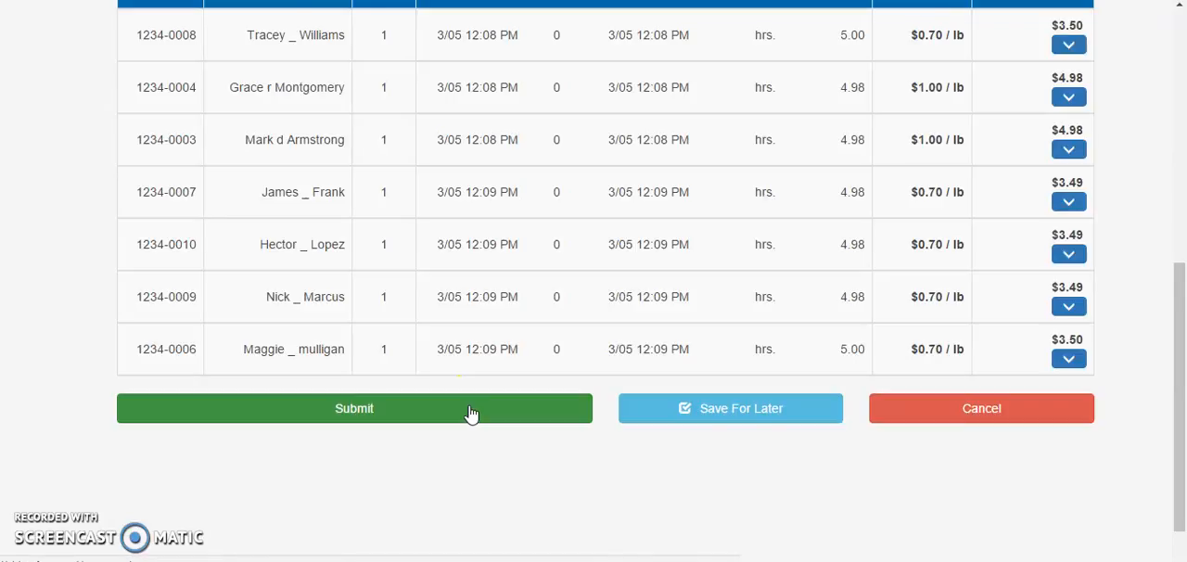
{"action": "left_click", "coordinate": [355, 409]}
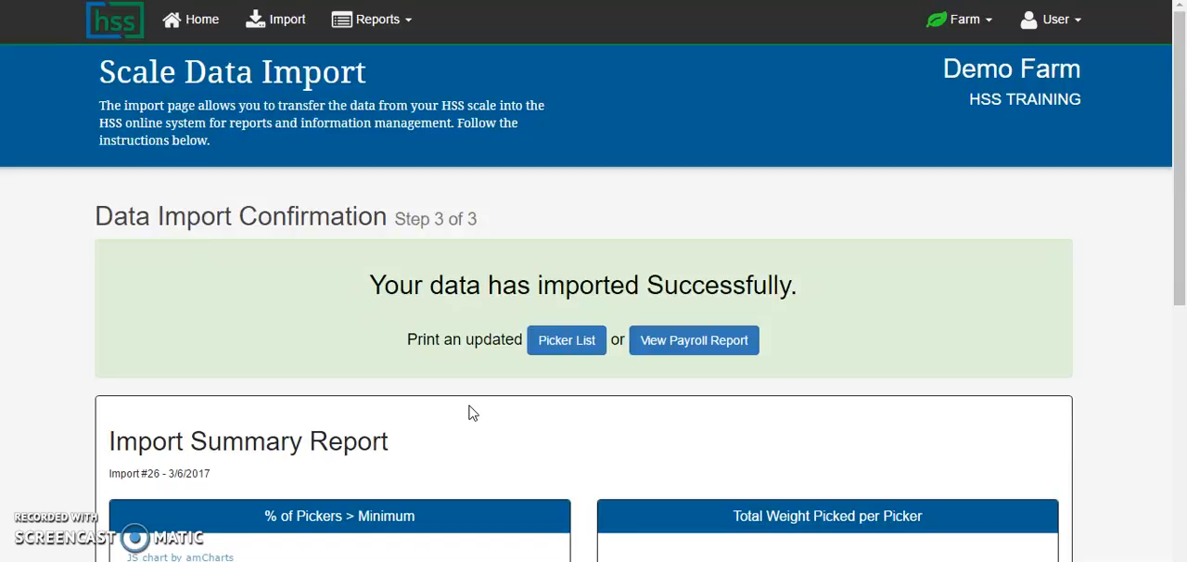
{"action": "mouse_move", "coordinate": [981, 345]}
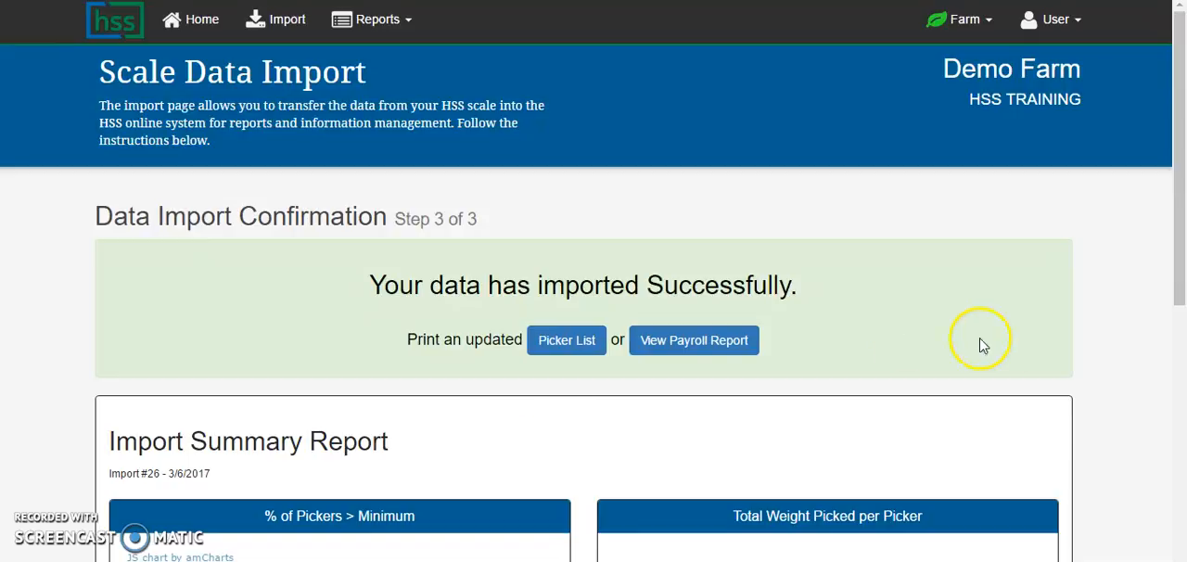
{"action": "scroll", "scroll_direction": "down", "scroll_amount": 3}
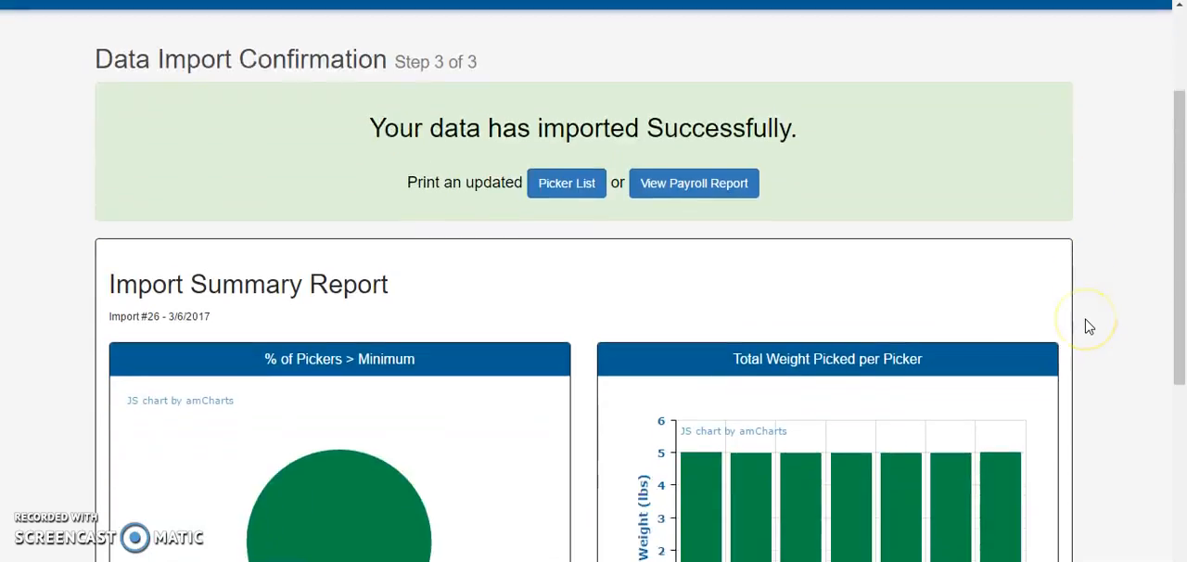
{"action": "scroll", "scroll_direction": "down", "scroll_amount": 3}
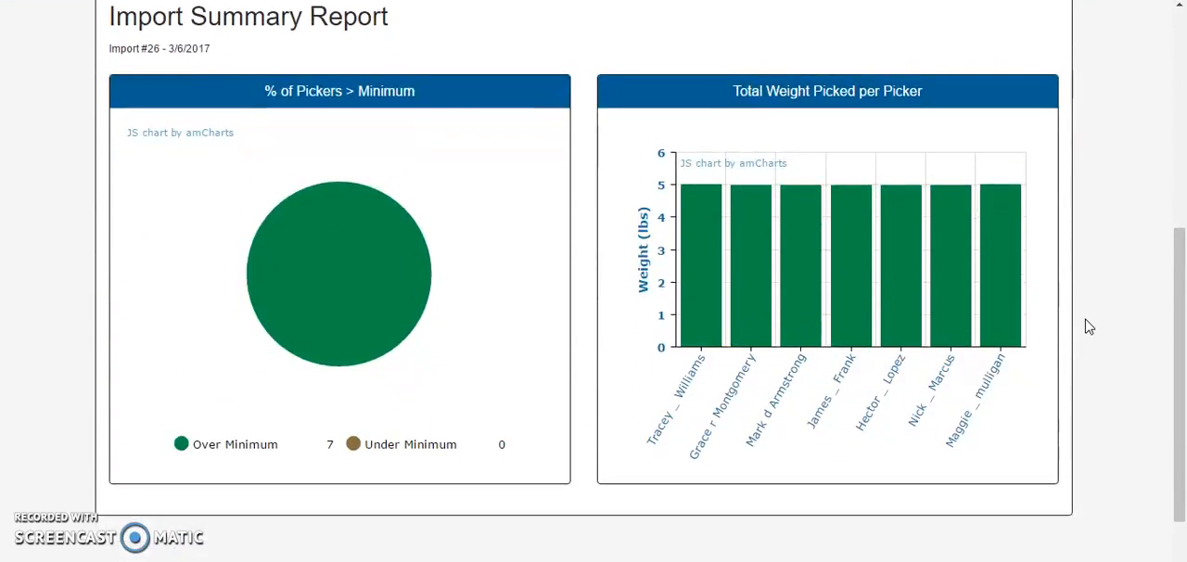
{"action": "mouse_move", "coordinate": [761, 404]}
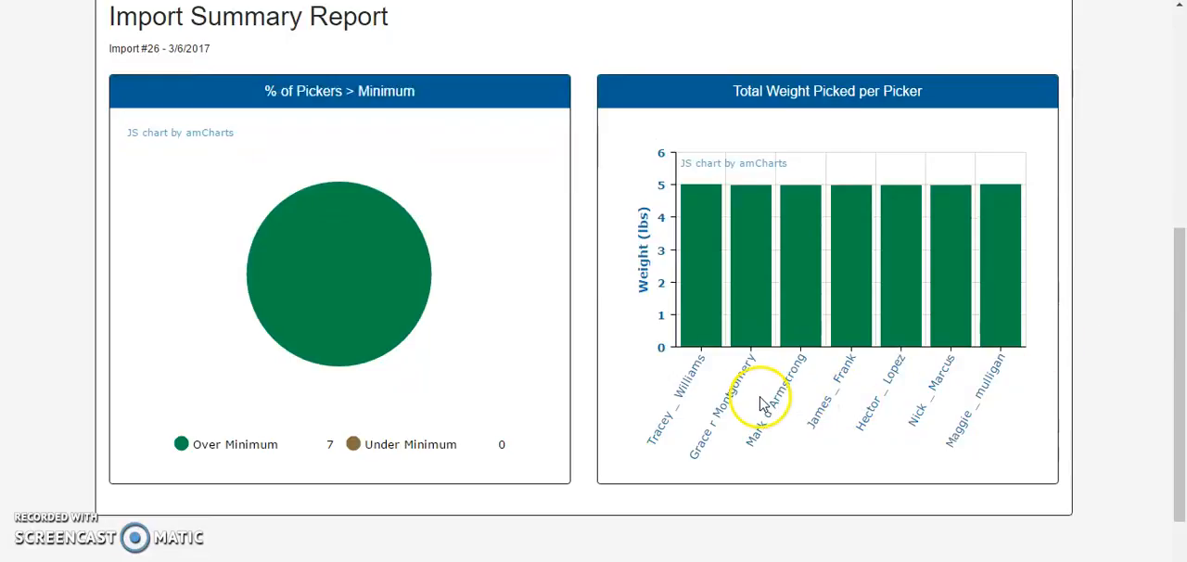
{"action": "mouse_move", "coordinate": [705, 334]}
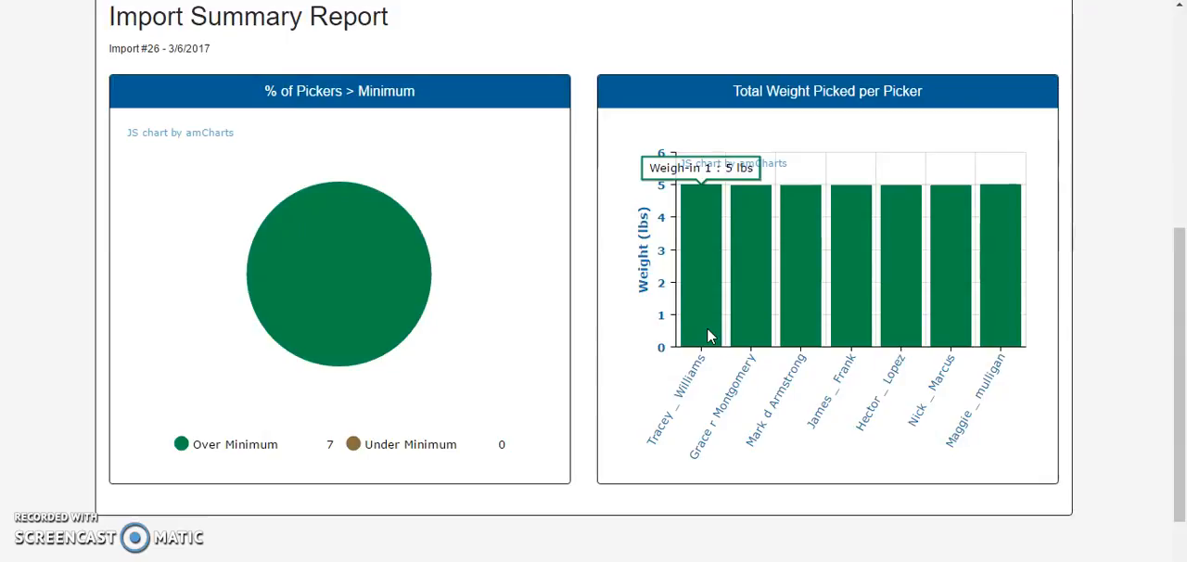
{"action": "mouse_move", "coordinate": [401, 378]}
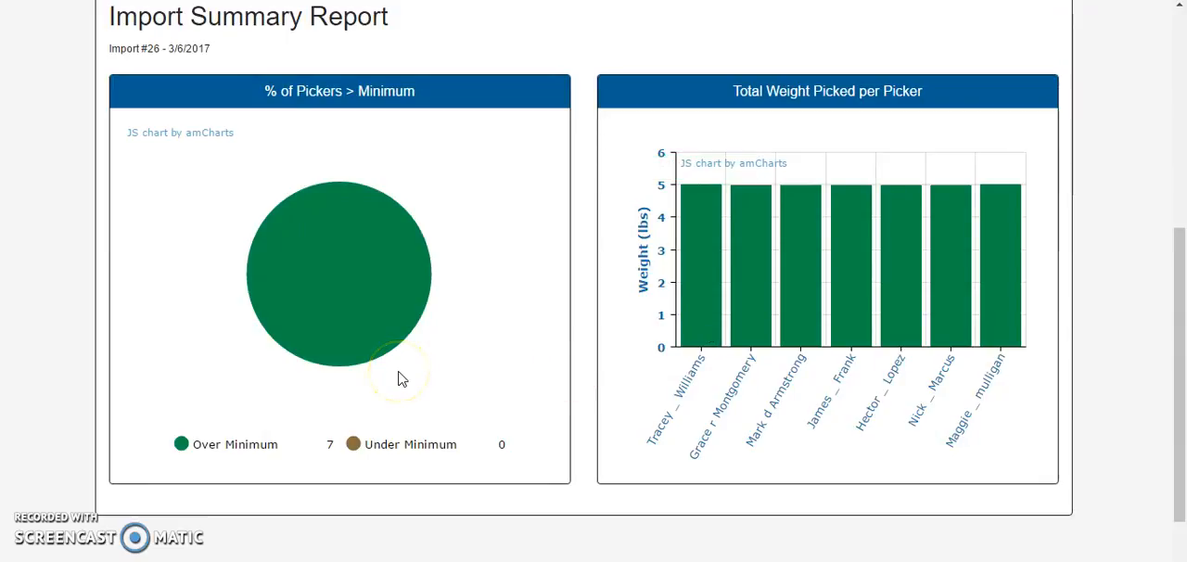
{"action": "mouse_move", "coordinate": [380, 310]}
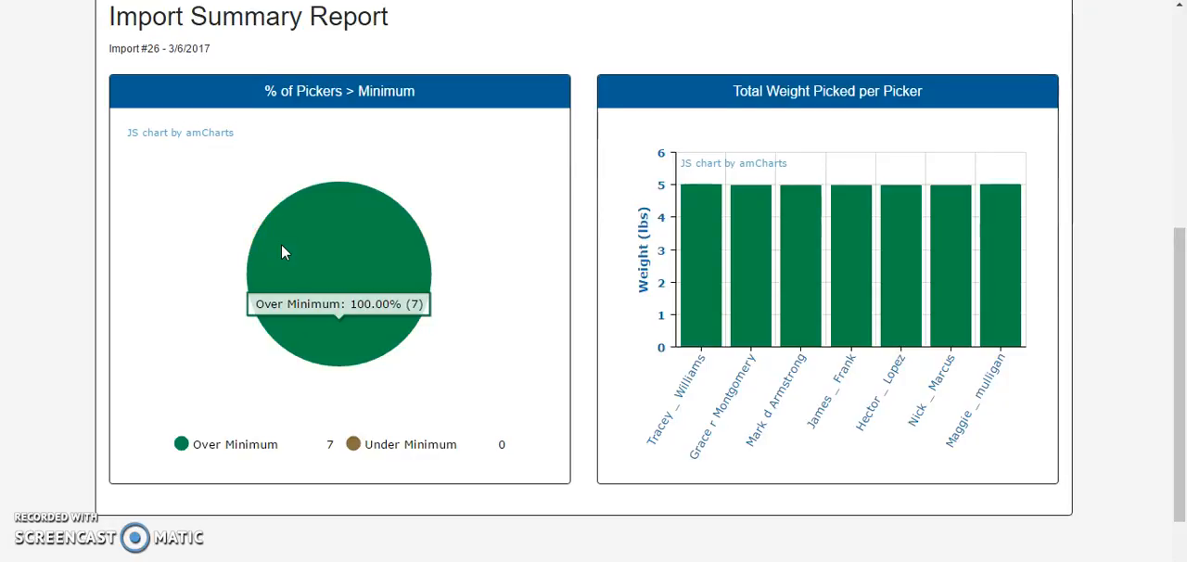
{"action": "mouse_move", "coordinate": [412, 233]}
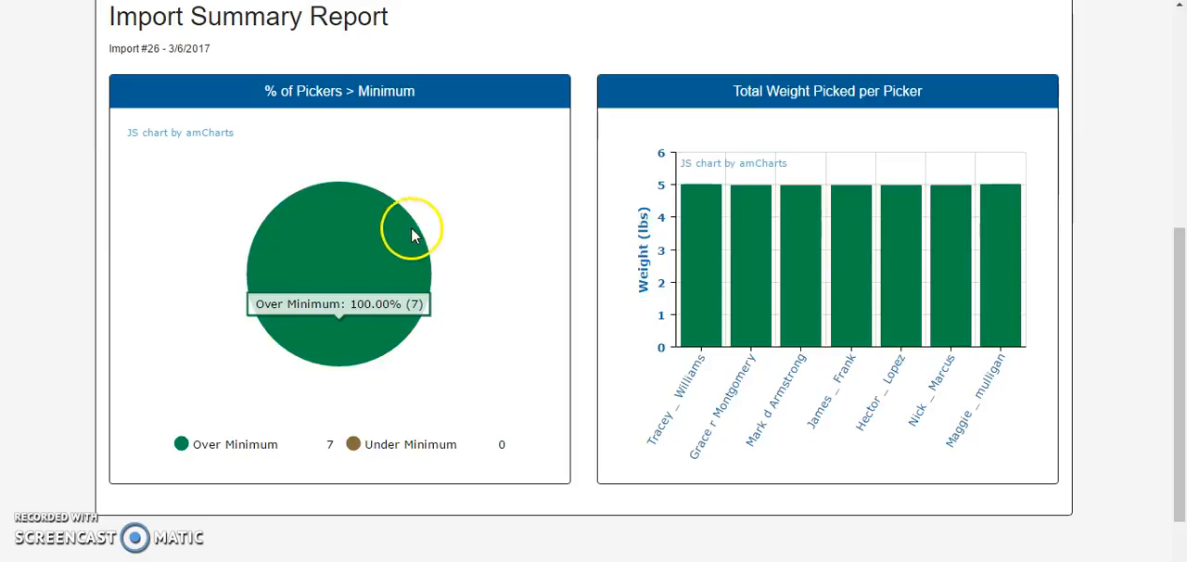
{"action": "mouse_move", "coordinate": [486, 200]}
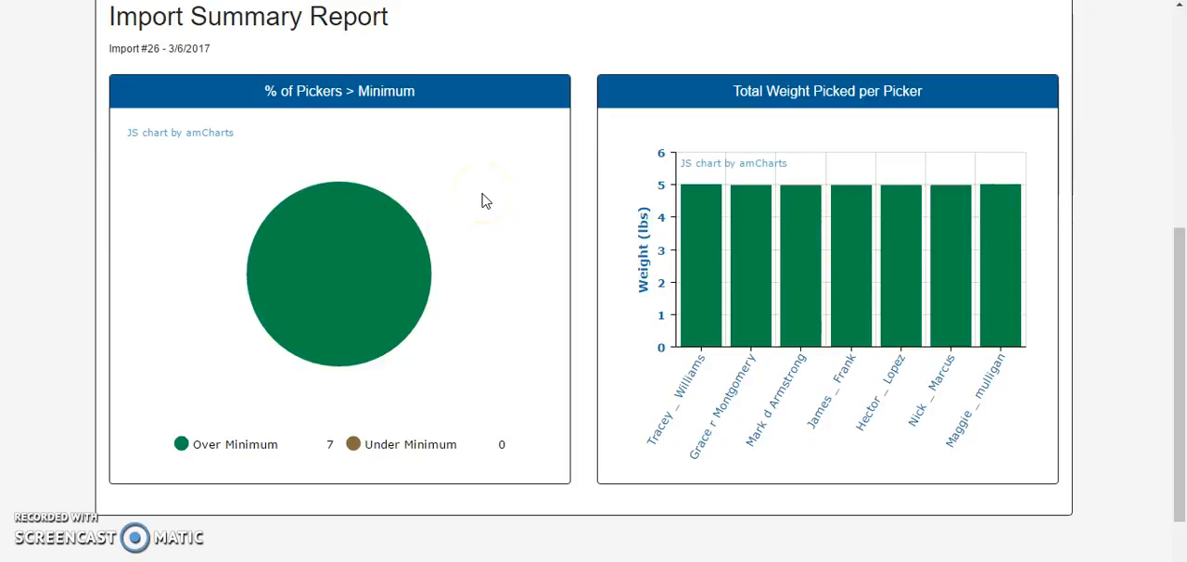
{"action": "scroll", "scroll_direction": "up", "scroll_amount": 3}
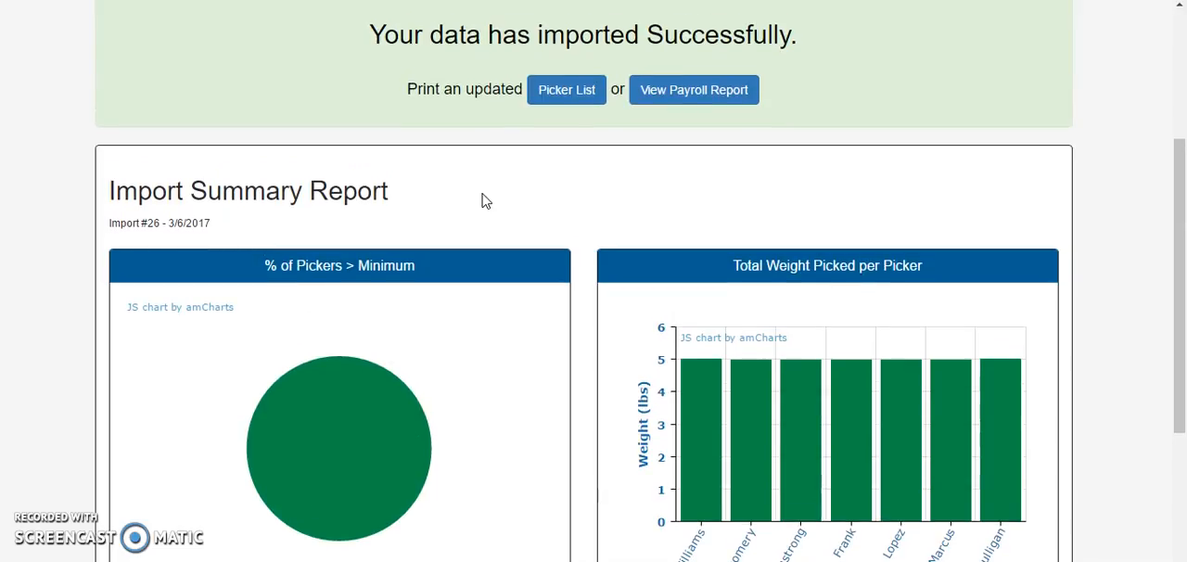
{"action": "scroll", "scroll_direction": "up", "scroll_amount": 3}
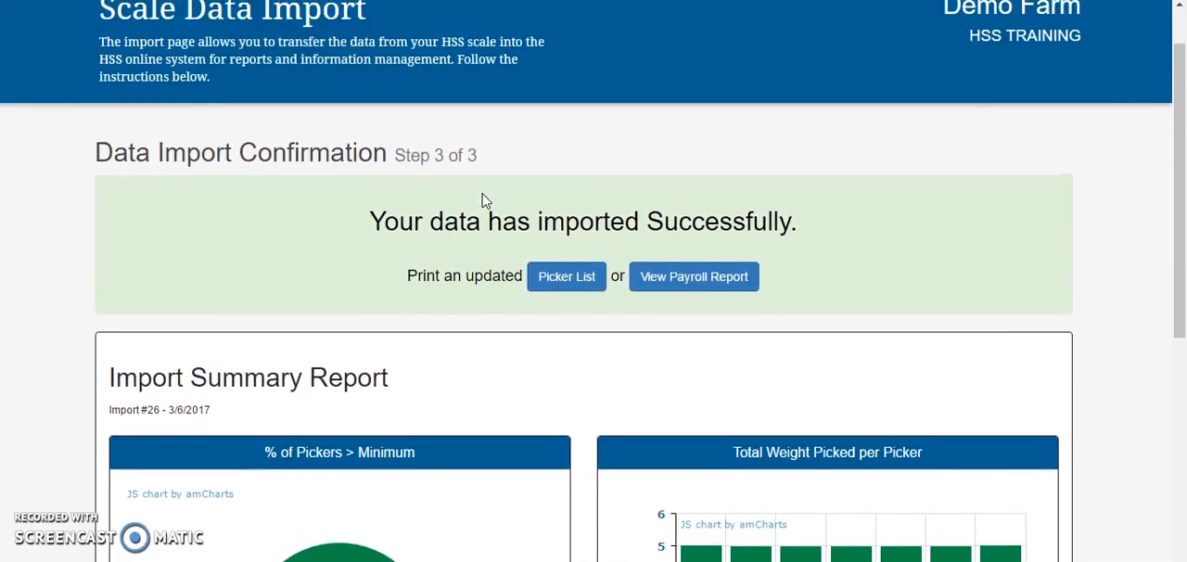
Step: Show the Reports menu listing Payroll Summary, Employee Productivity, Field Productivity and more
{"action": "scroll", "scroll_direction": "up", "scroll_amount": 3}
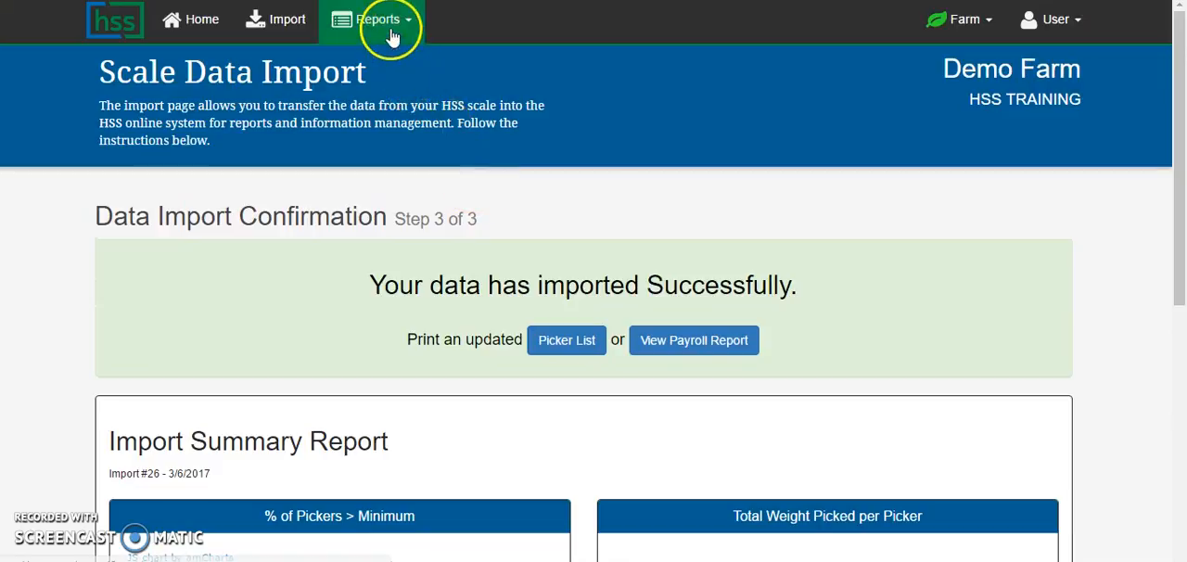
{"action": "left_click", "coordinate": [378, 18]}
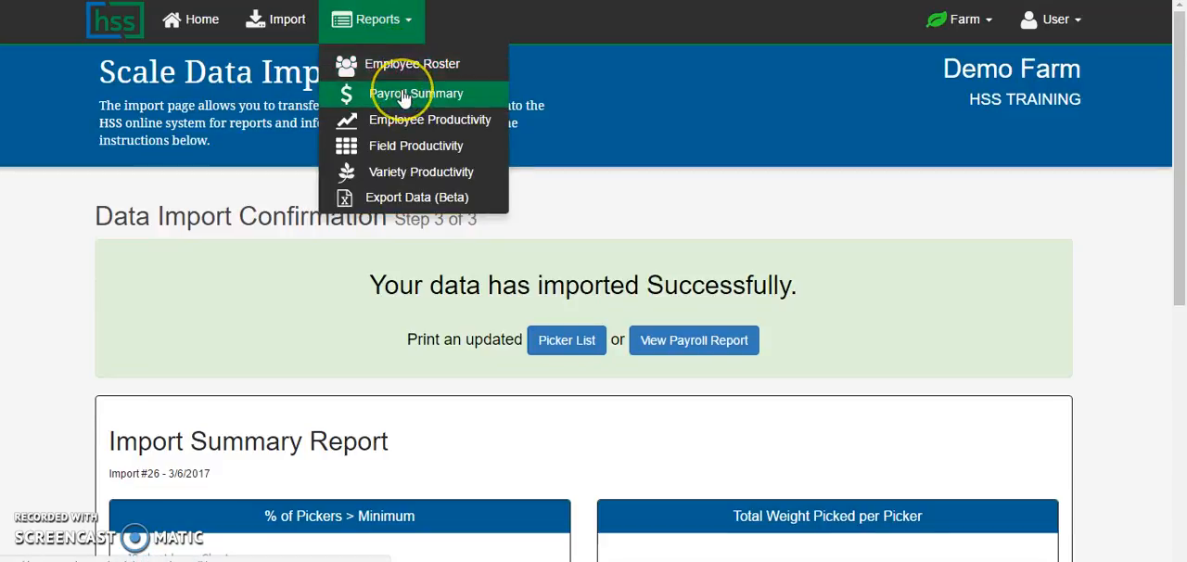
{"action": "mouse_move", "coordinate": [405, 93]}
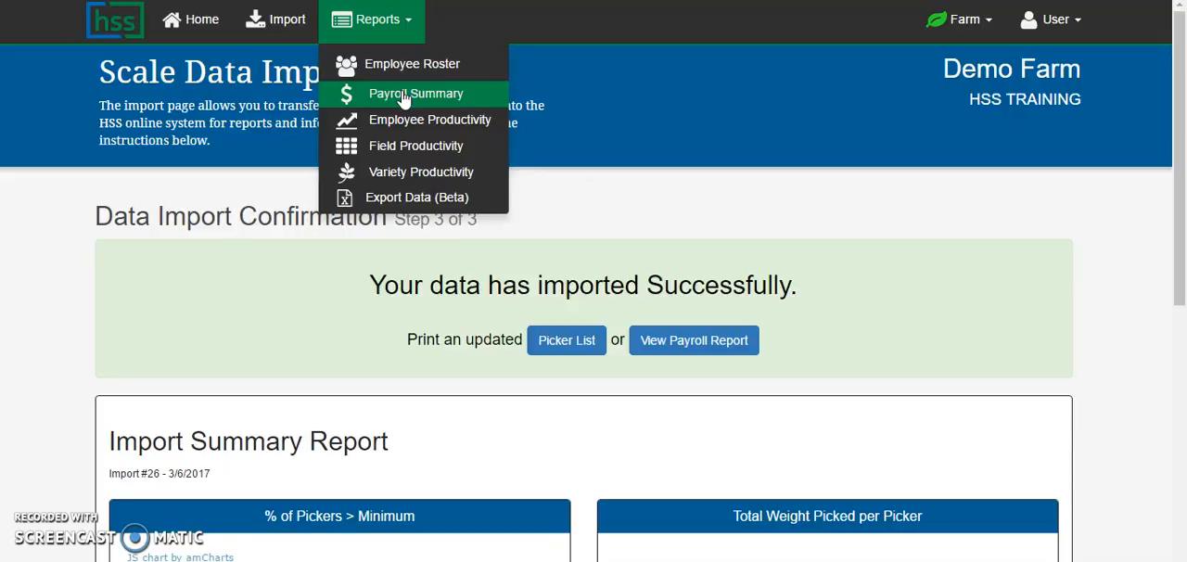
{"action": "mouse_move", "coordinate": [405, 118]}
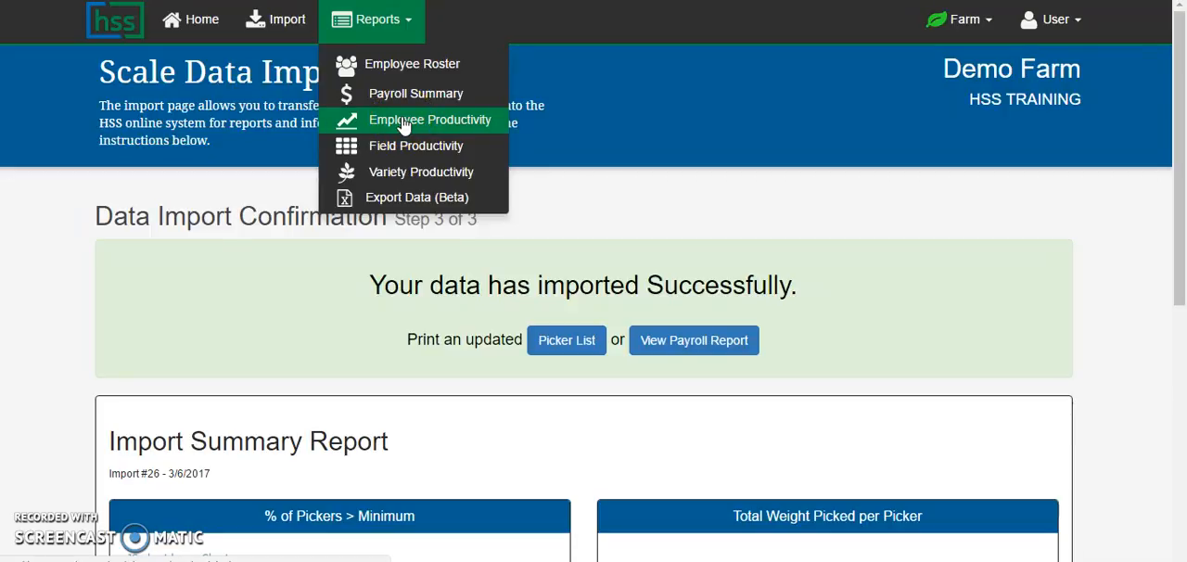